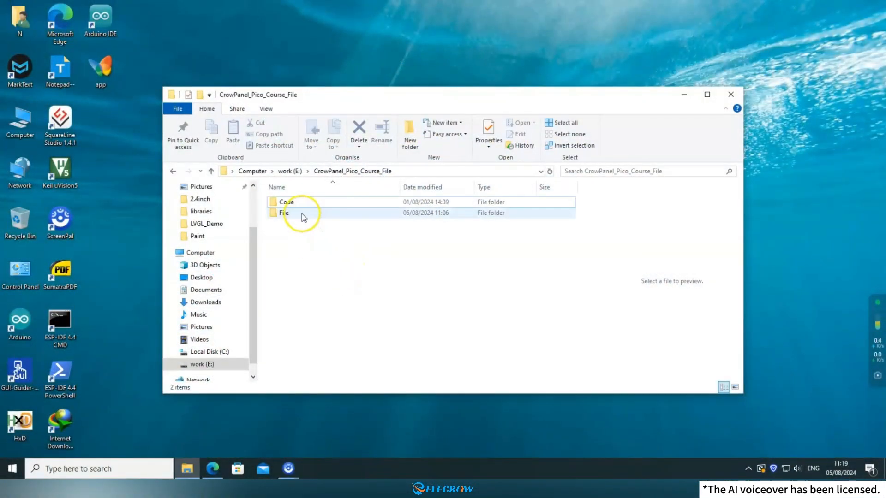
# Navigate Code > Lesson_5_LVGL_Demo > 4.3inch to reach the LVGL_Demo sketch folder.
pyautogui.doubleClick(286, 202)
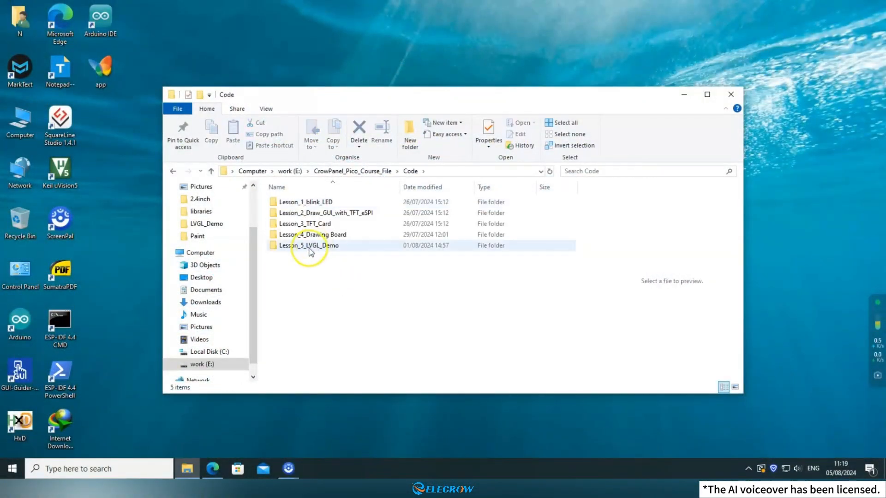
pyautogui.doubleClick(308, 246)
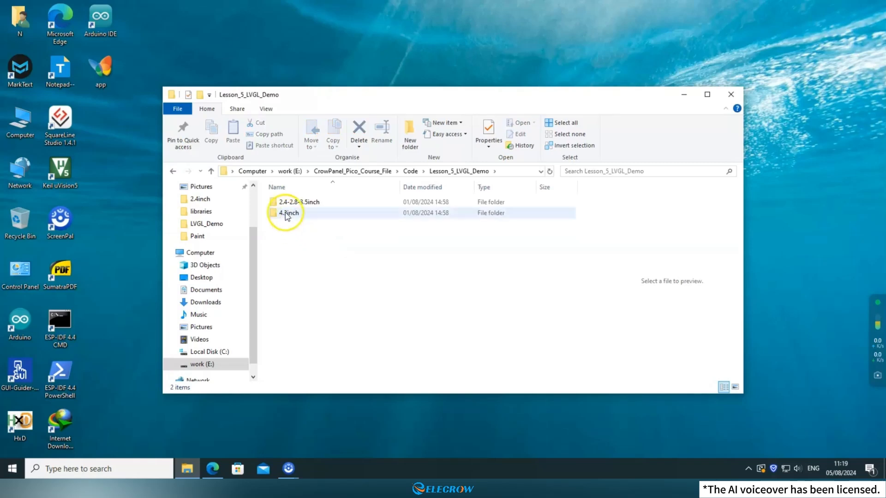
pyautogui.doubleClick(298, 202)
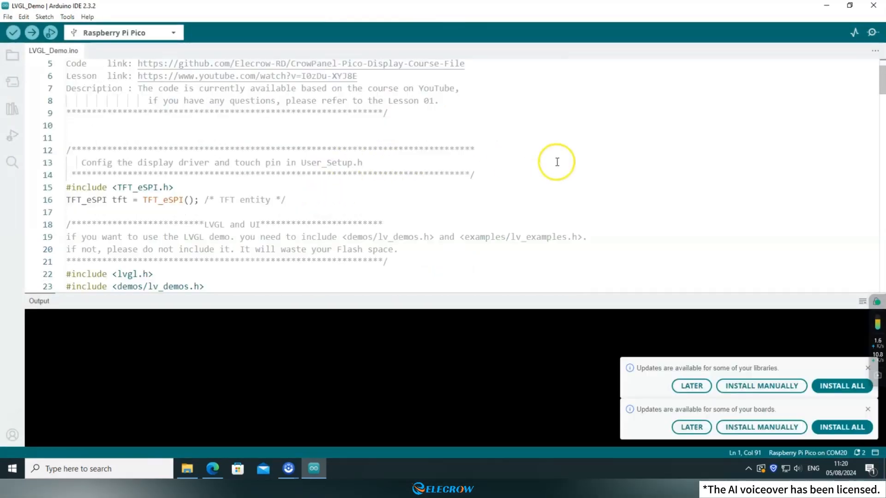
pyautogui.scroll(-3)
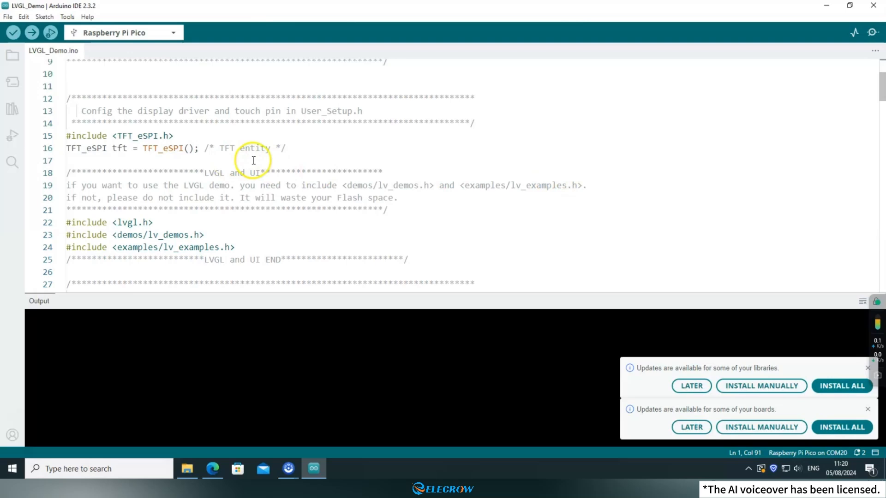
pyautogui.click(43, 98)
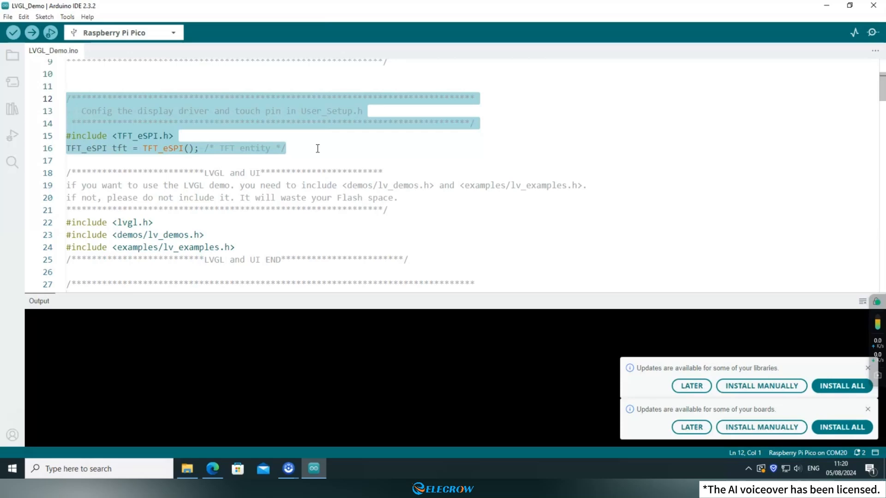
pyautogui.click(316, 148)
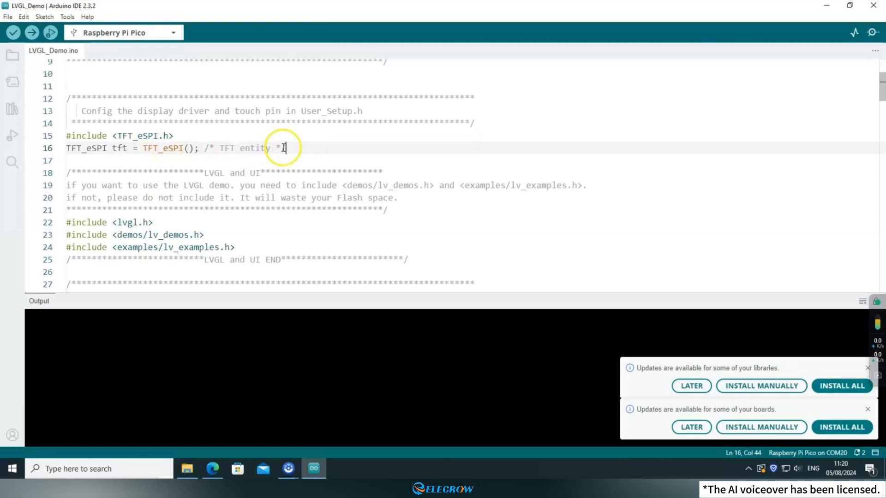
pyautogui.moveTo(290, 148)
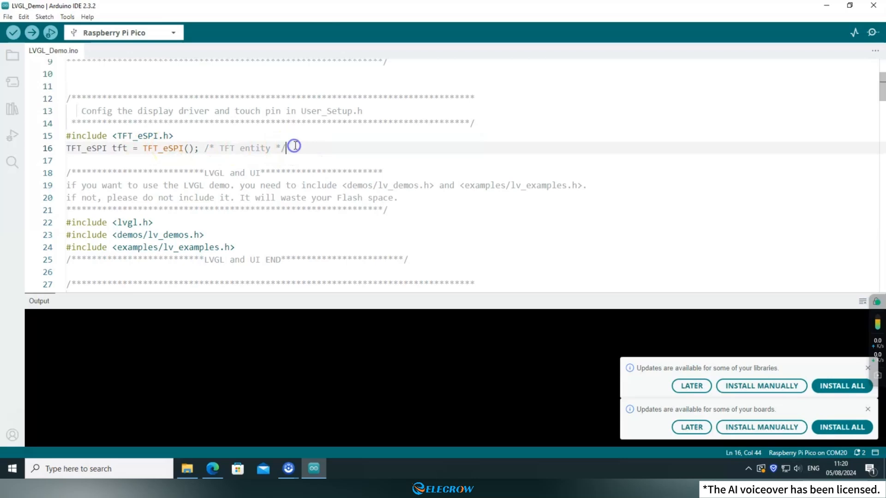
pyautogui.scroll(-3)
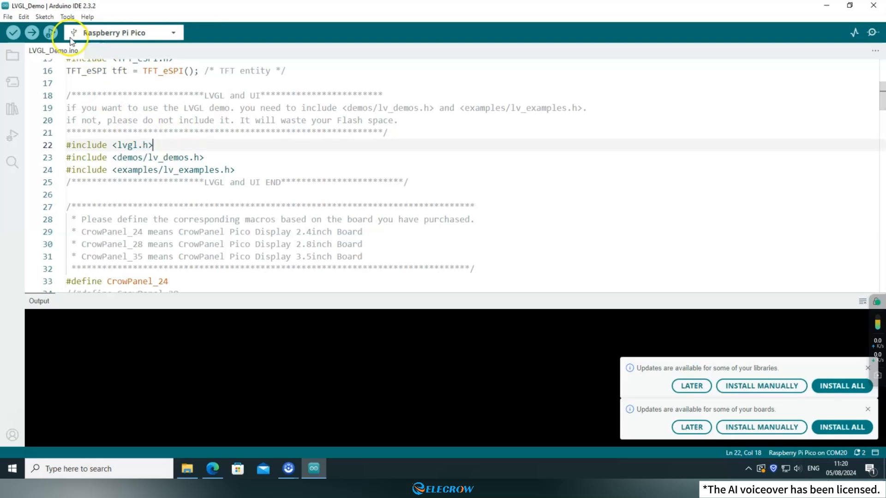
# Install lvgl version 8.3.11 from the Library Manager via Sketch > Include Library > Manage Libraries.
pyautogui.click(45, 17)
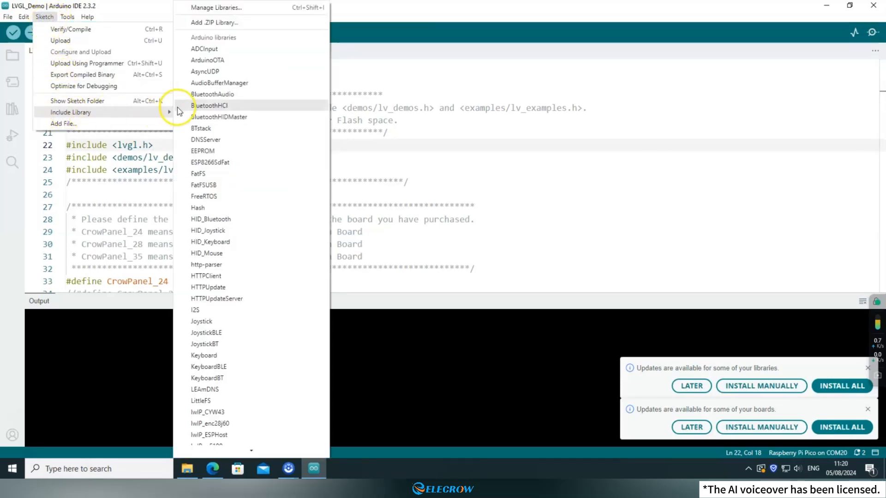
pyautogui.moveTo(224, 8)
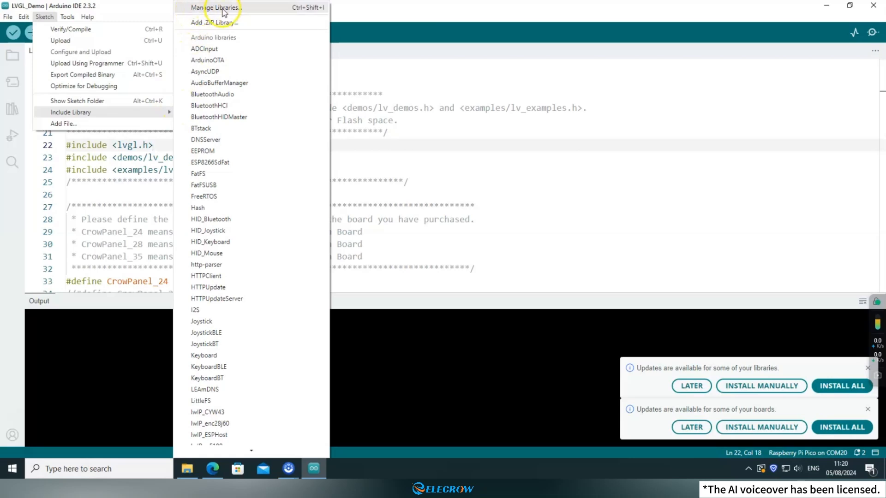
pyautogui.click(215, 8)
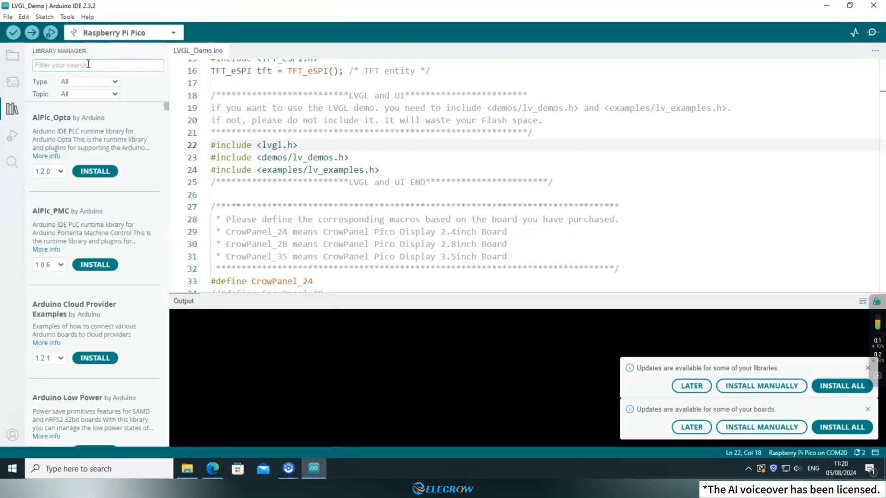
pyautogui.write('lvgl')
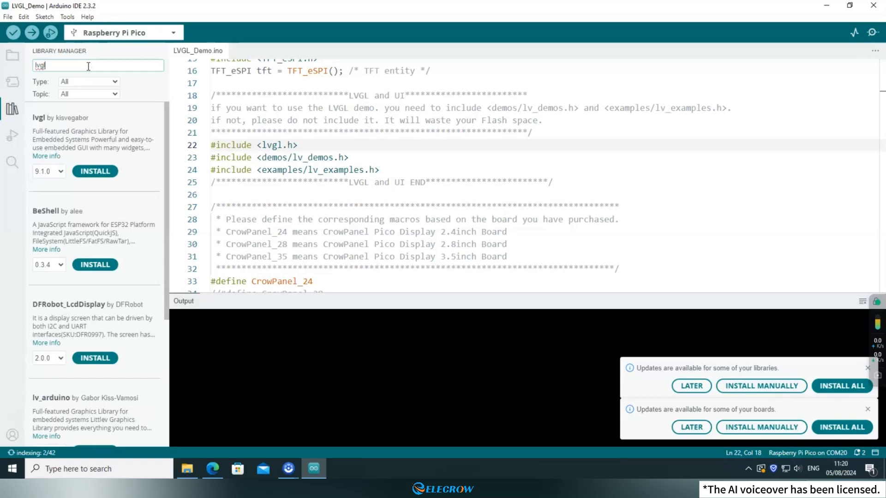
pyautogui.click(48, 172)
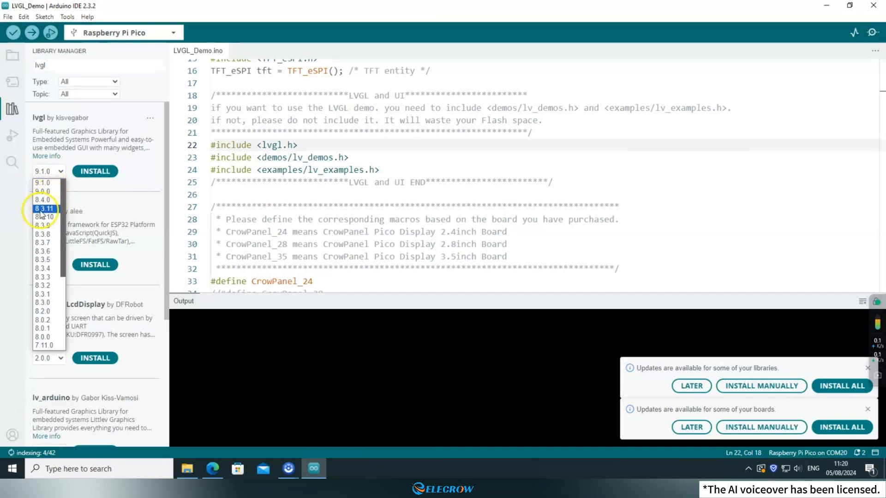
pyautogui.click(44, 209)
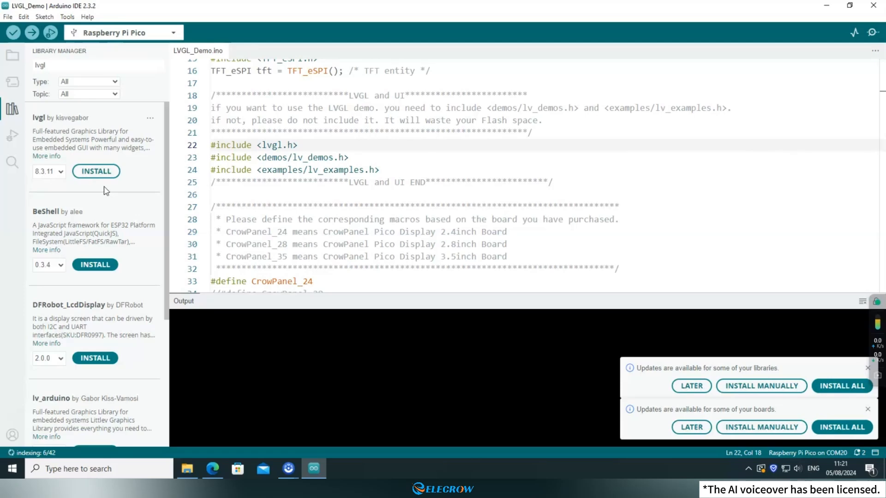
pyautogui.moveTo(95, 172)
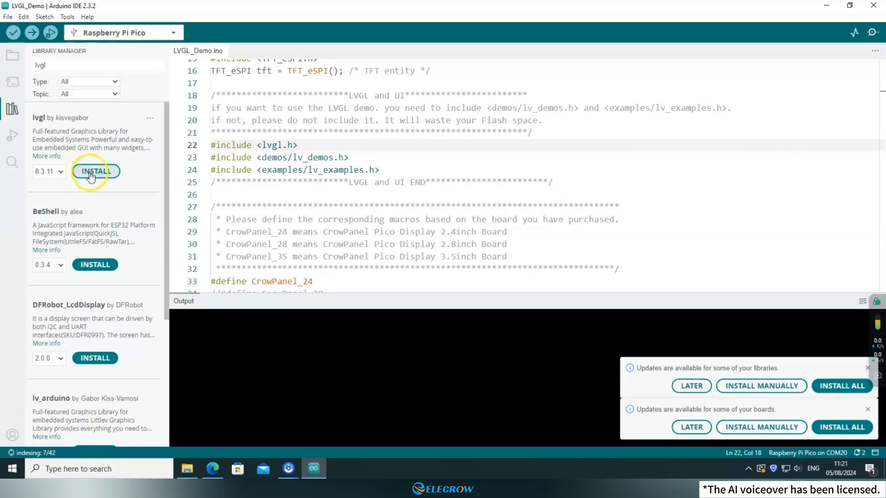
pyautogui.click(95, 171)
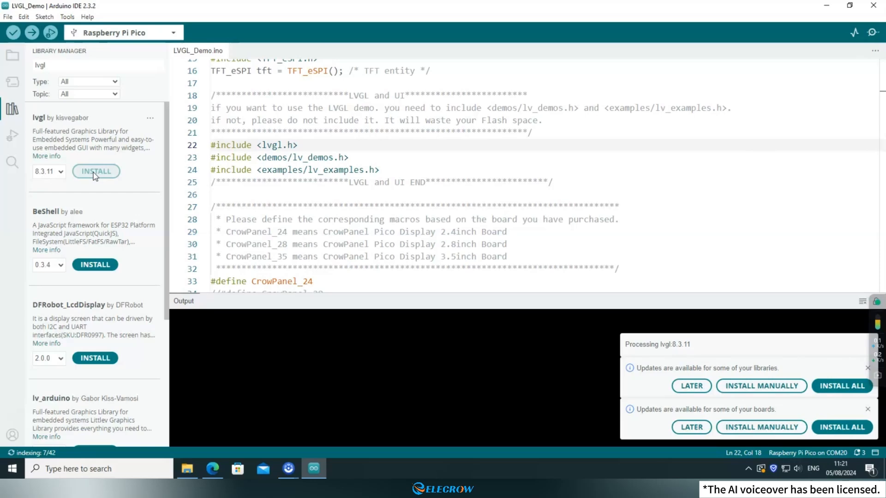
pyautogui.click(96, 172)
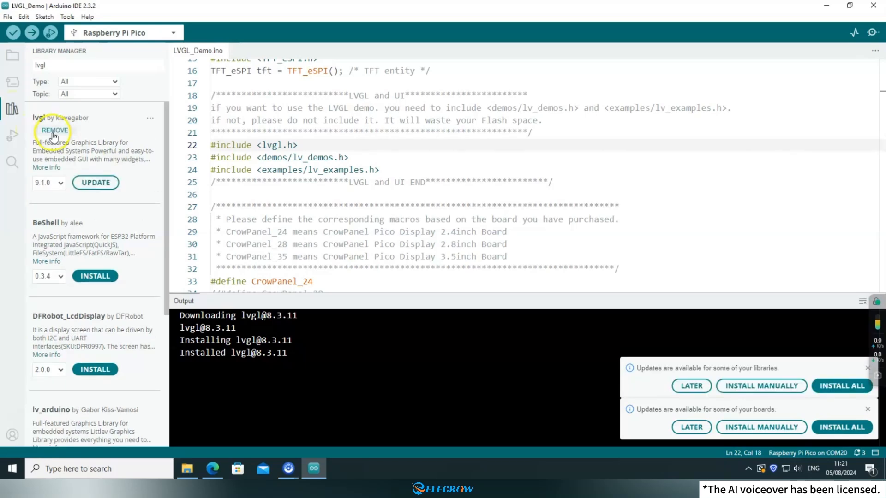
# Close the Library Manager and check the sketchbook location in File > Preferences without changing it.
pyautogui.click(12, 109)
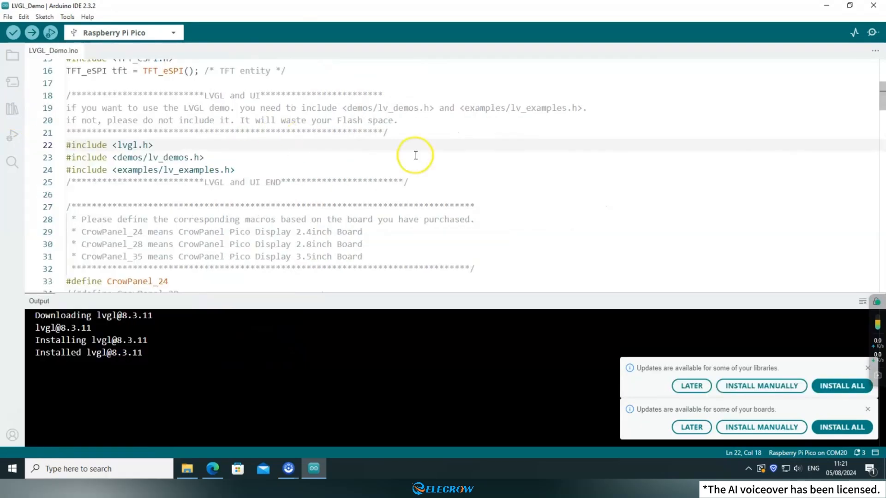
pyautogui.click(235, 170)
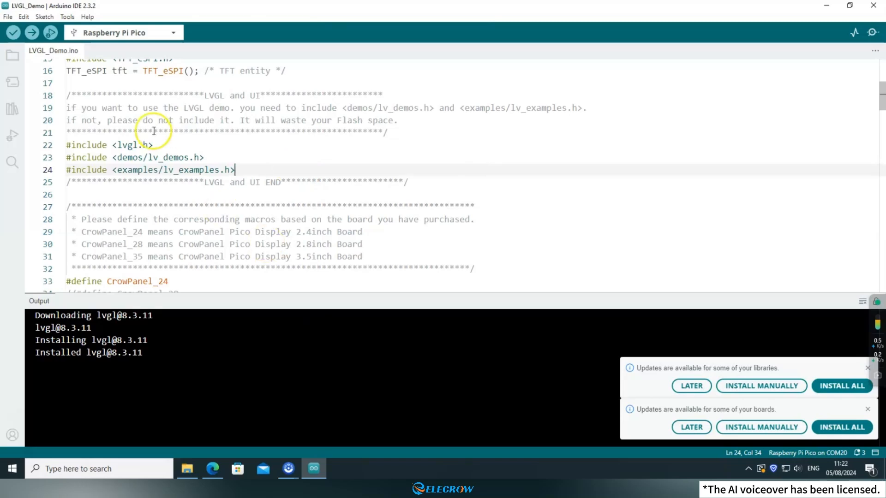
pyautogui.moveTo(14, 33)
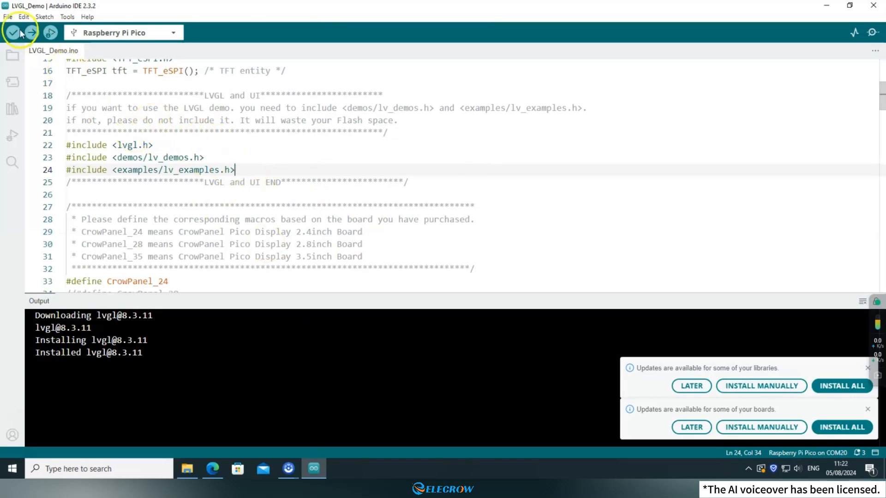
pyautogui.click(9, 17)
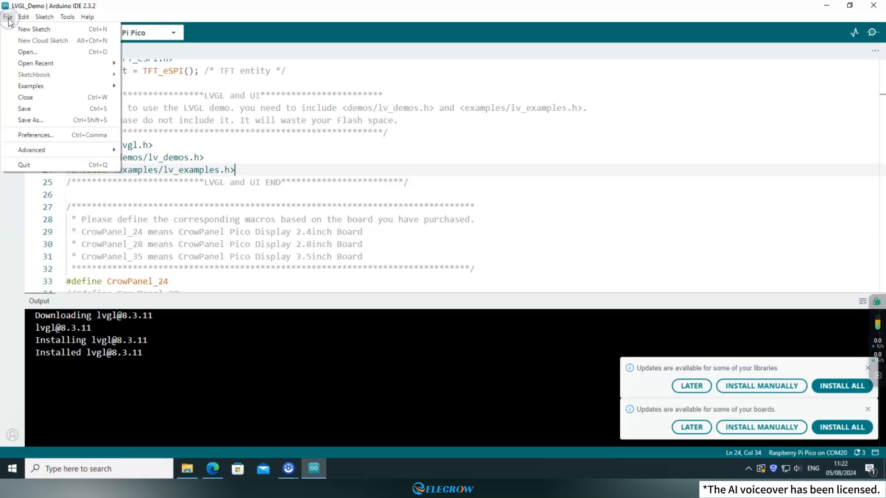
pyautogui.moveTo(36, 135)
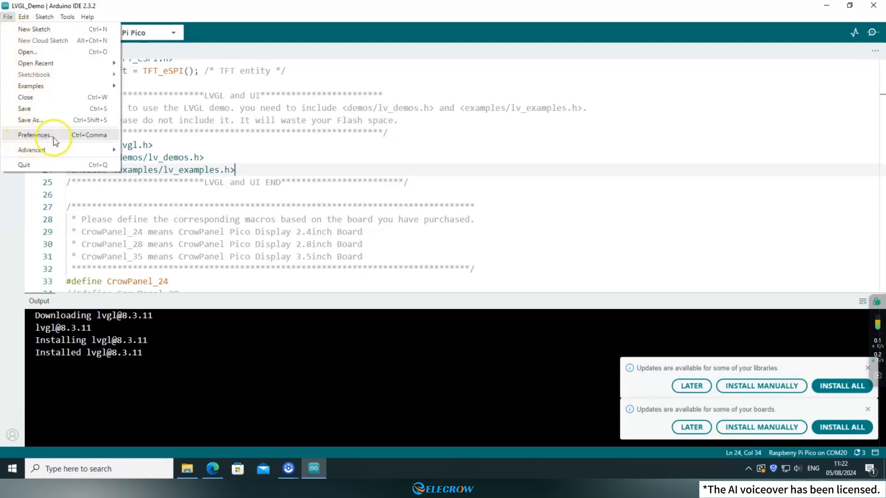
pyautogui.click(34, 135)
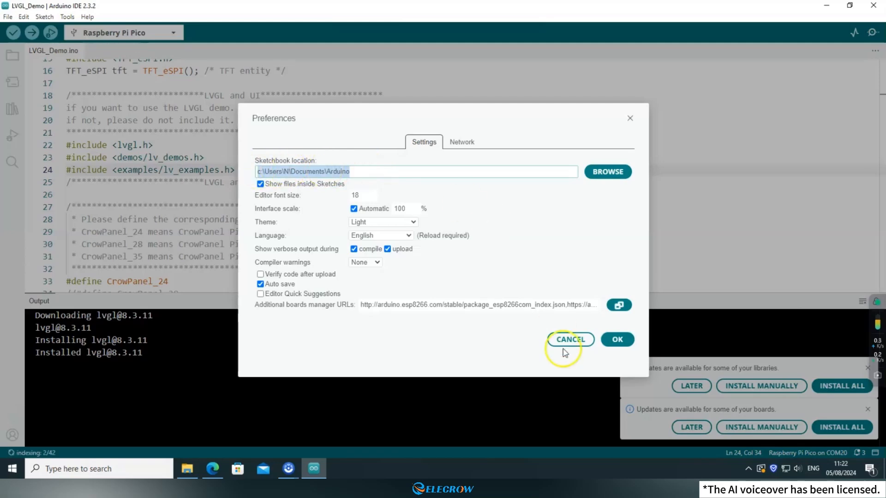
pyautogui.click(570, 339)
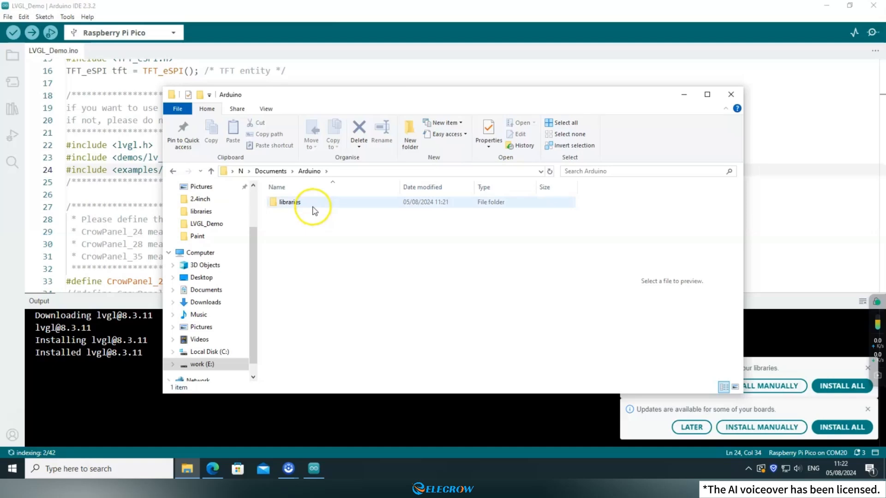
# Copy lv_conf_template.h from libraries > lvgl into libraries as lv_conf.h and open it in Notepad--.
pyautogui.doubleClick(289, 202)
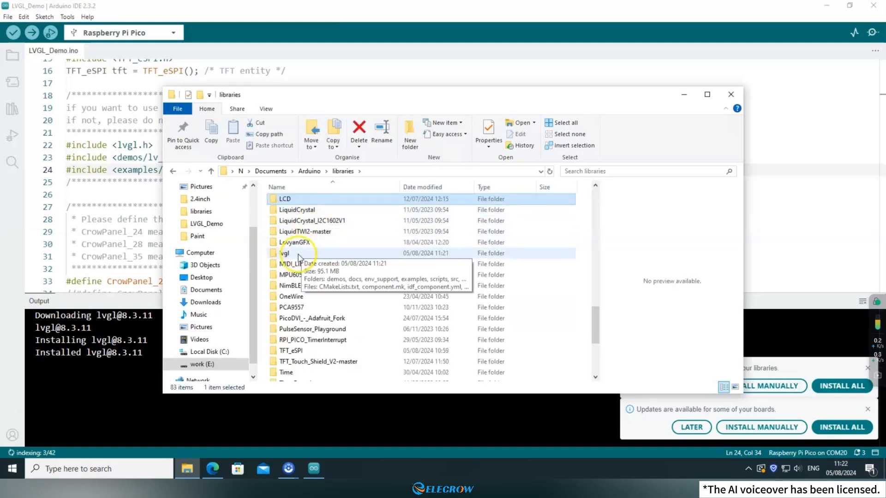
pyautogui.doubleClick(285, 253)
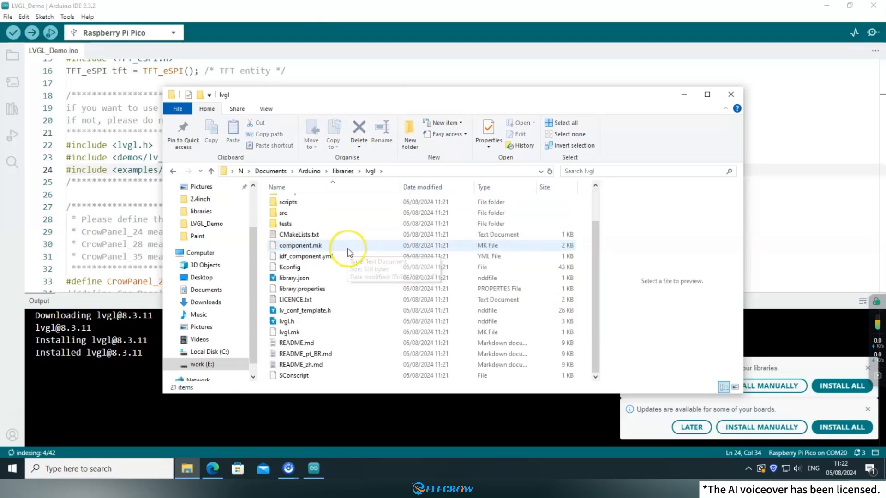
pyautogui.moveTo(333, 310)
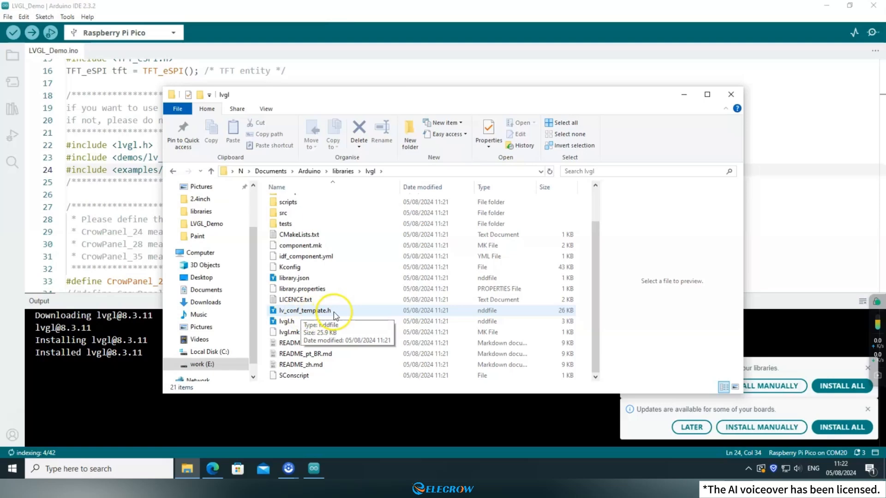
pyautogui.click(305, 311)
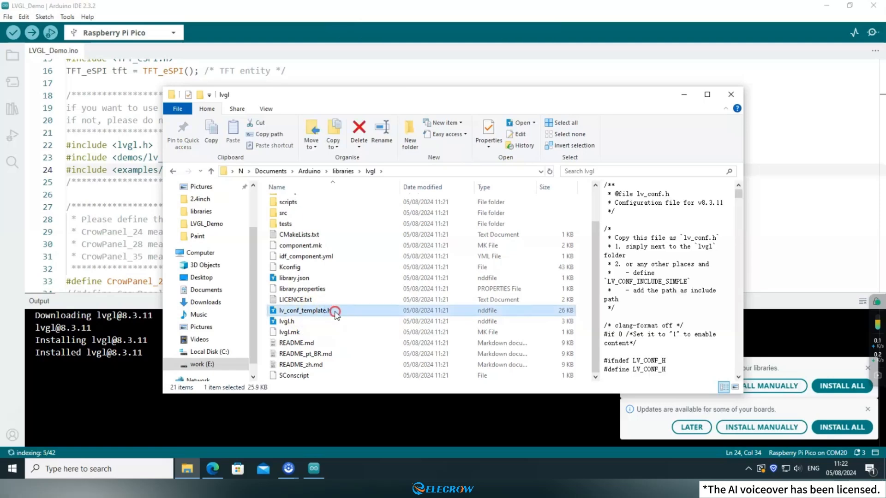
pyautogui.click(343, 171)
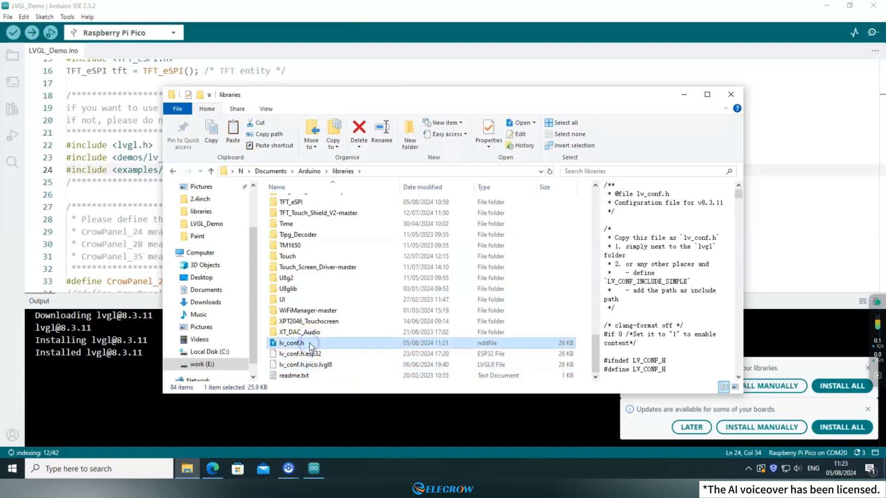
pyautogui.doubleClick(291, 343)
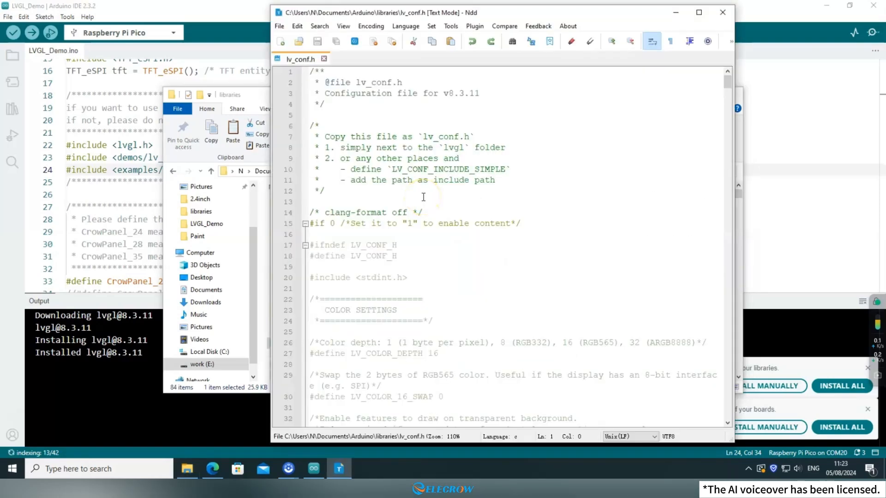
pyautogui.click(332, 223)
pyautogui.write('1')
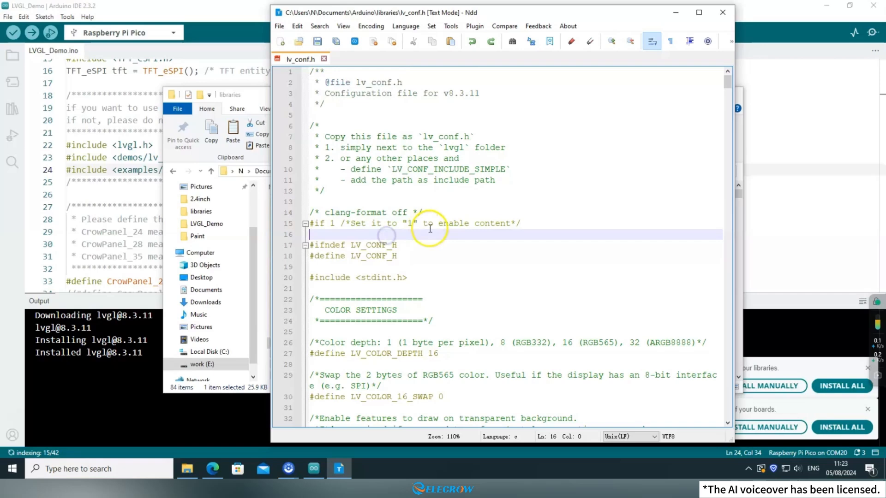
pyautogui.moveTo(542, 231)
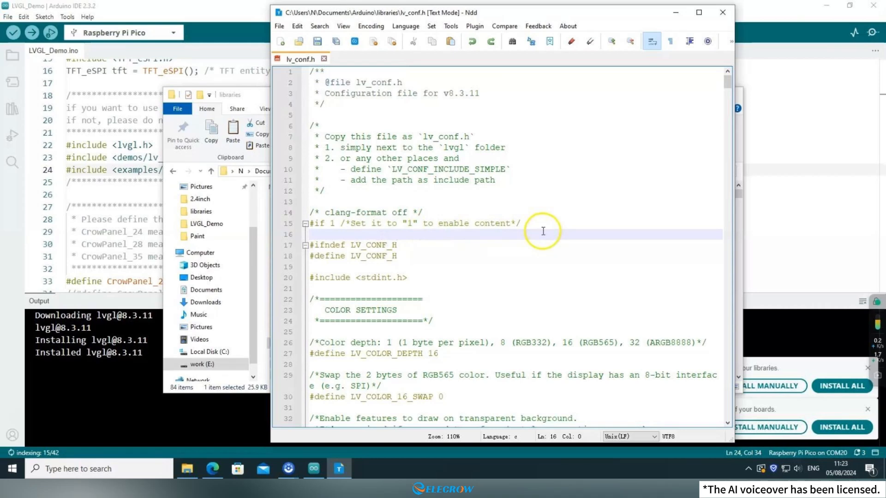
pyautogui.scroll(-3)
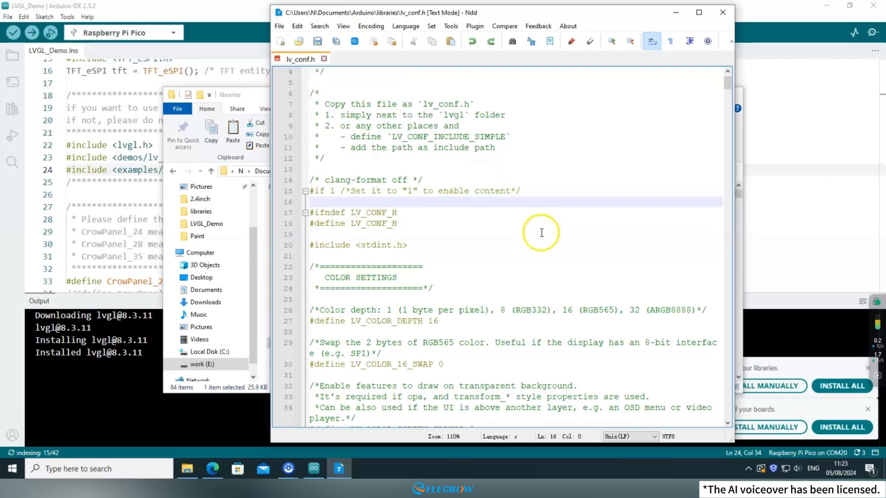
pyautogui.scroll(-3)
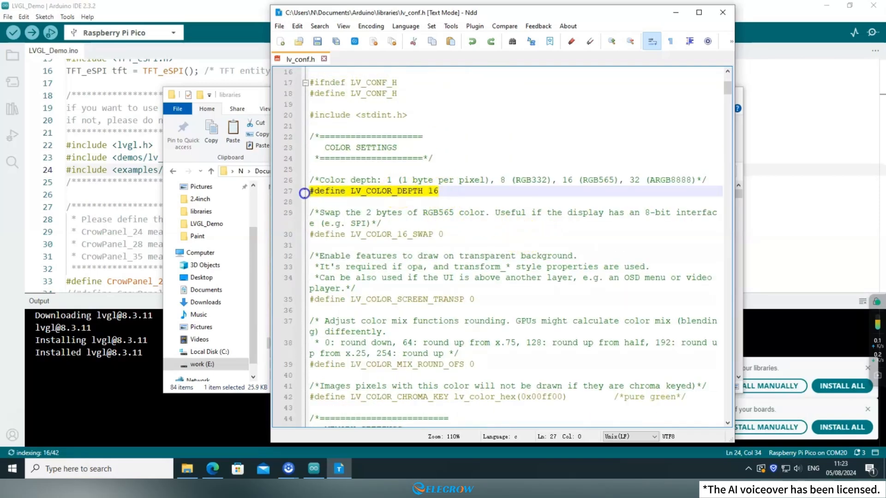
pyautogui.click(439, 193)
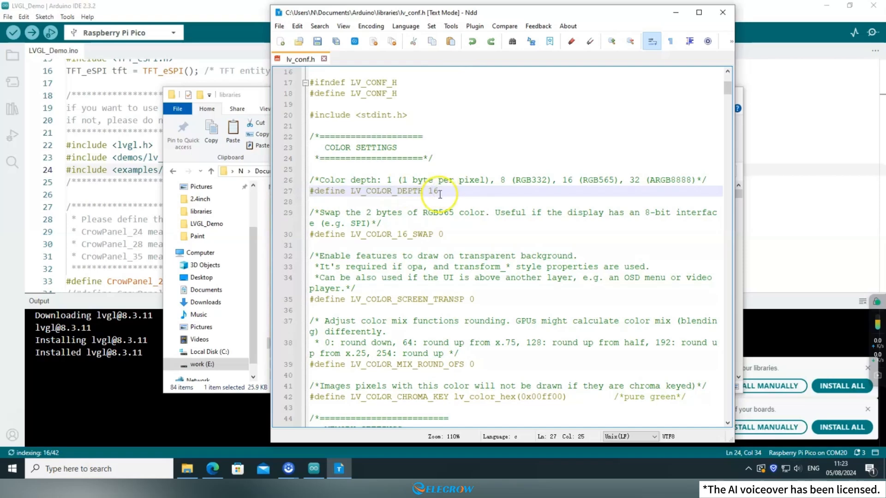
pyautogui.click(545, 180)
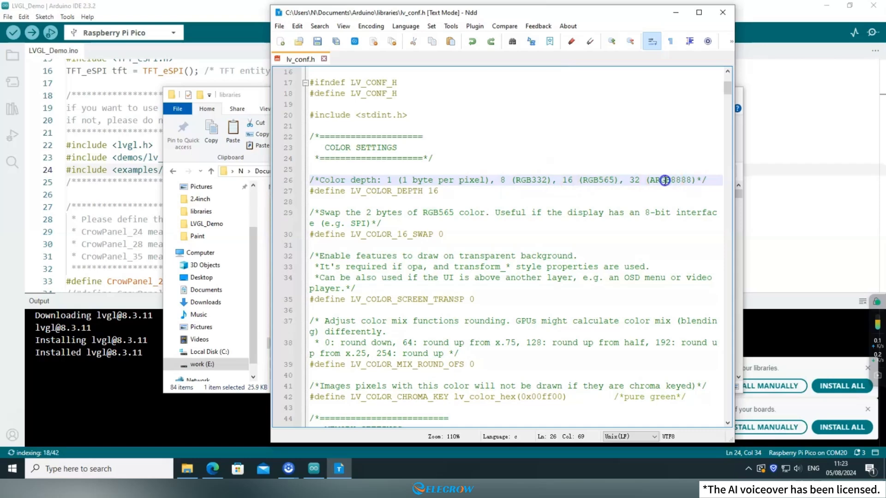
pyautogui.doubleClick(597, 180)
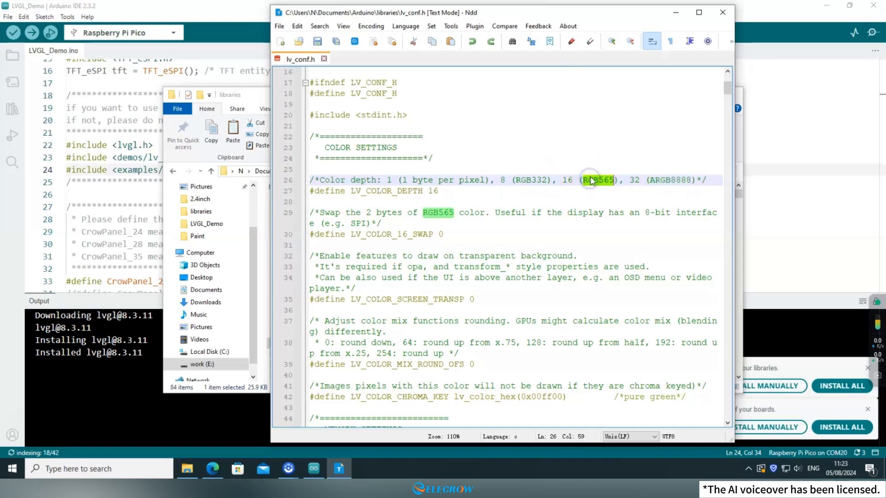
pyautogui.click(447, 190)
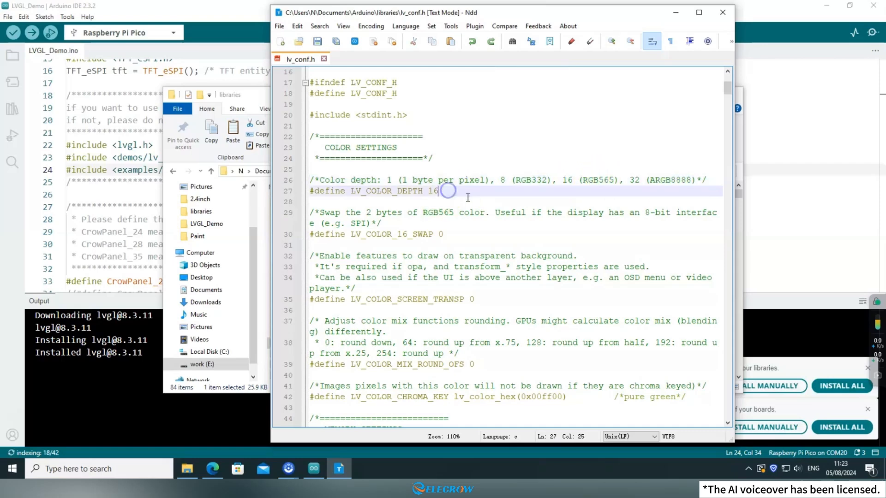
pyautogui.scroll(-3)
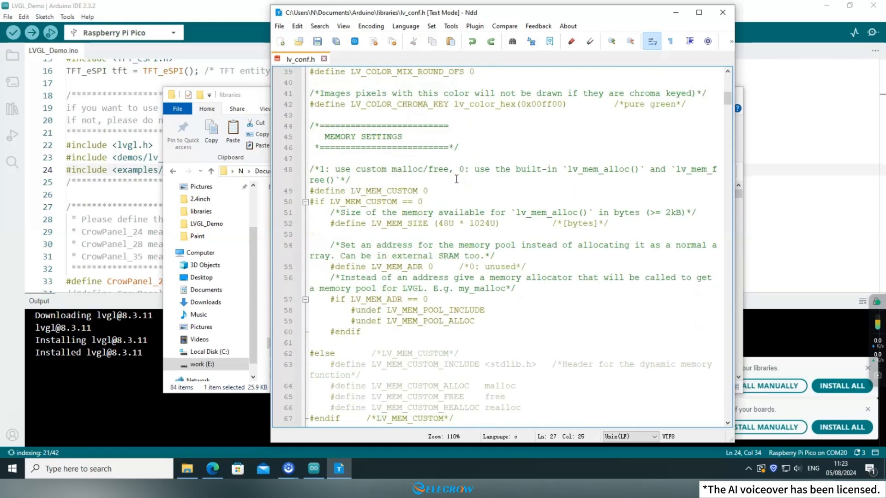
pyautogui.doubleClick(384, 190)
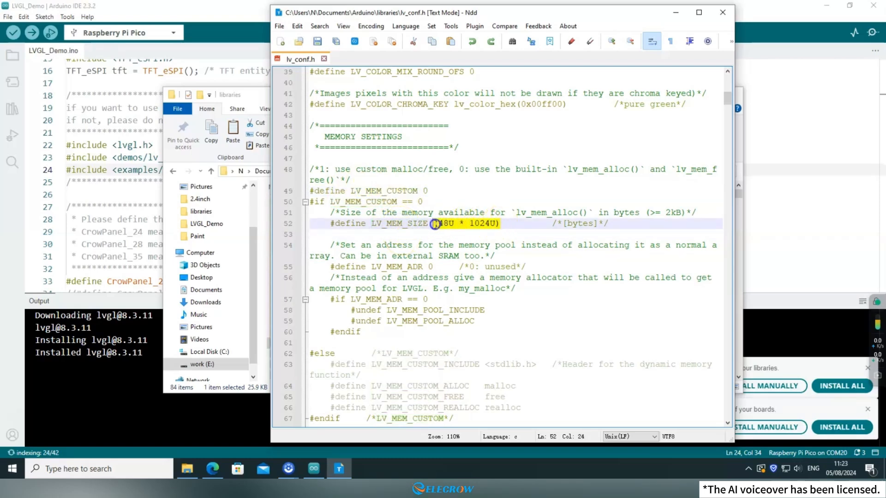
pyautogui.click(426, 191)
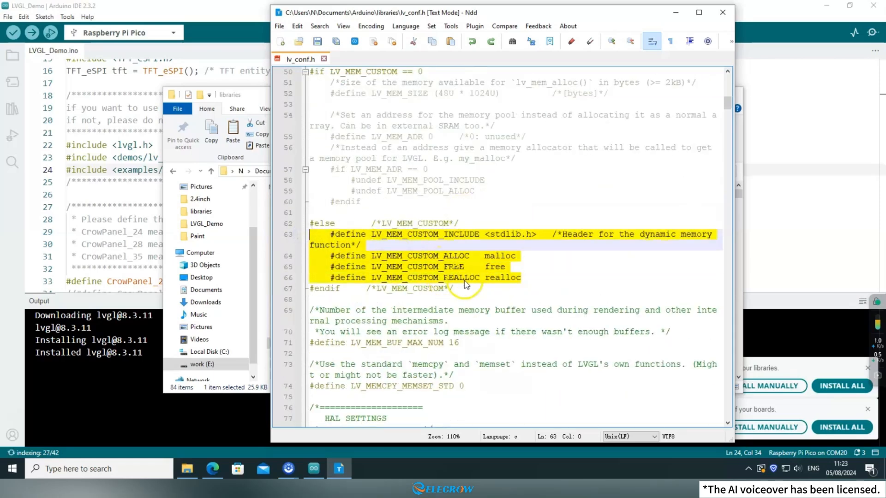
pyautogui.click(519, 277)
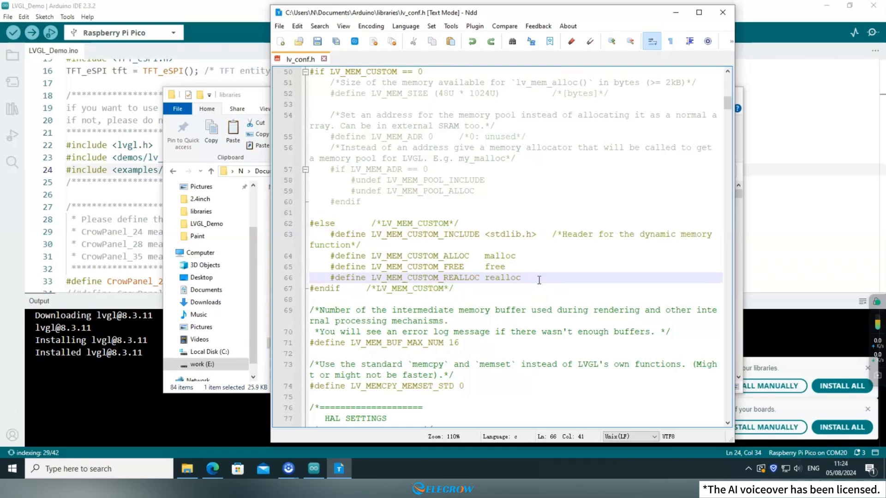
pyautogui.scroll(-3)
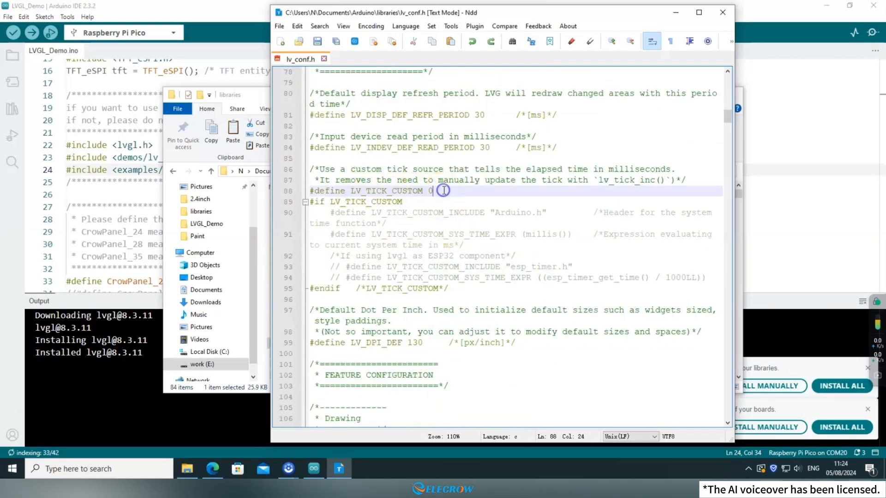
# Set #define LV_TICK_CUSTOM to 1 so the Arduino millis() tick source is used.
pyautogui.write('1')
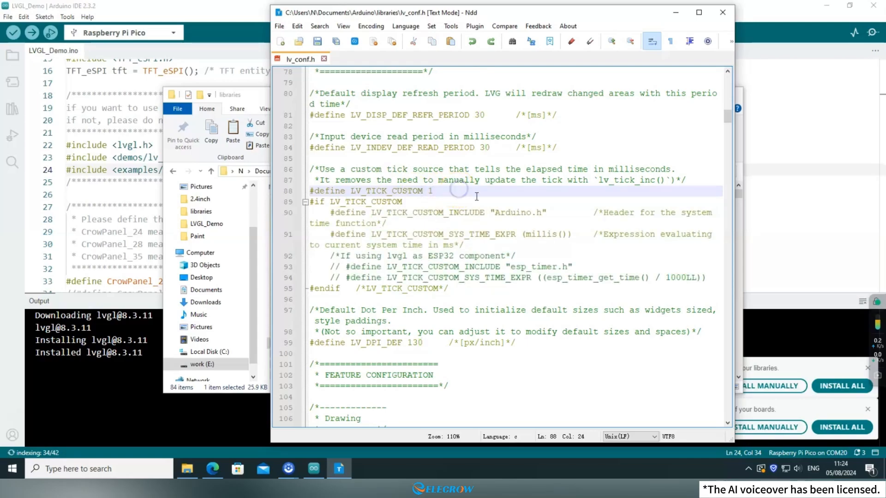
pyautogui.click(466, 246)
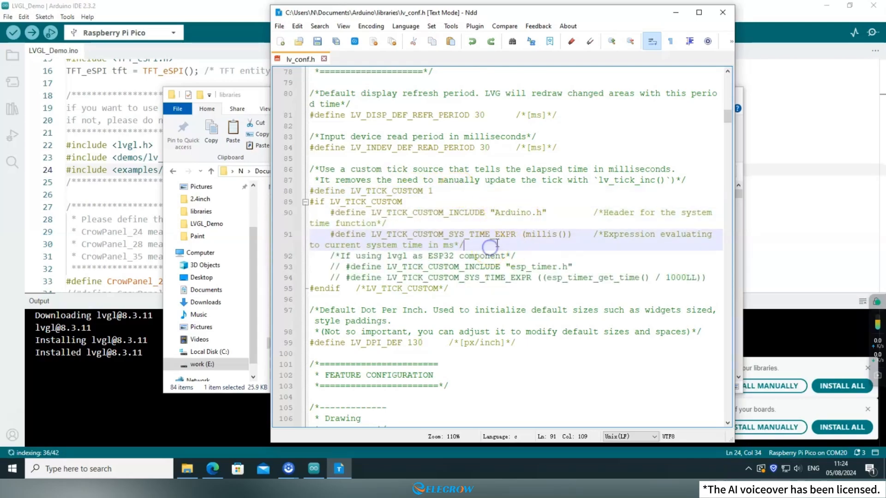
pyautogui.scroll(-3)
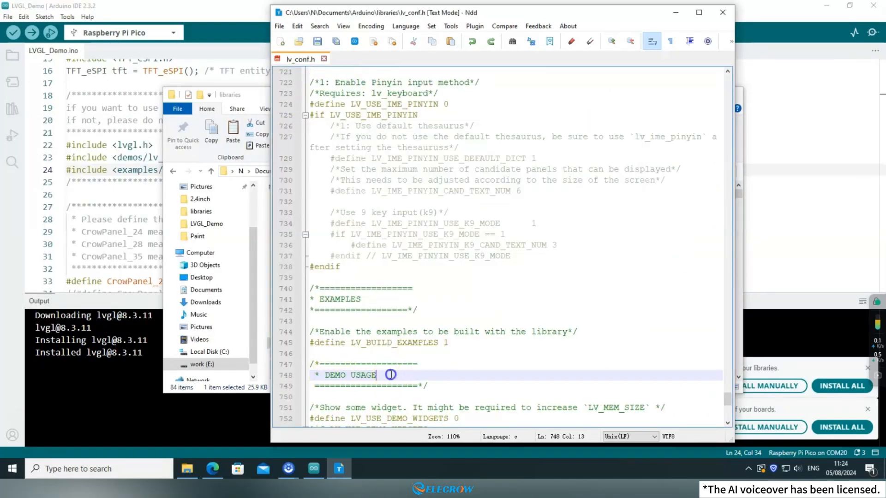
# Minimize File Explorer and enable LV_USE_DEMO_WIDGETS with LV_DEMO_WIDGETS_SLIDESHOW set to 1.
pyautogui.scroll(-3)
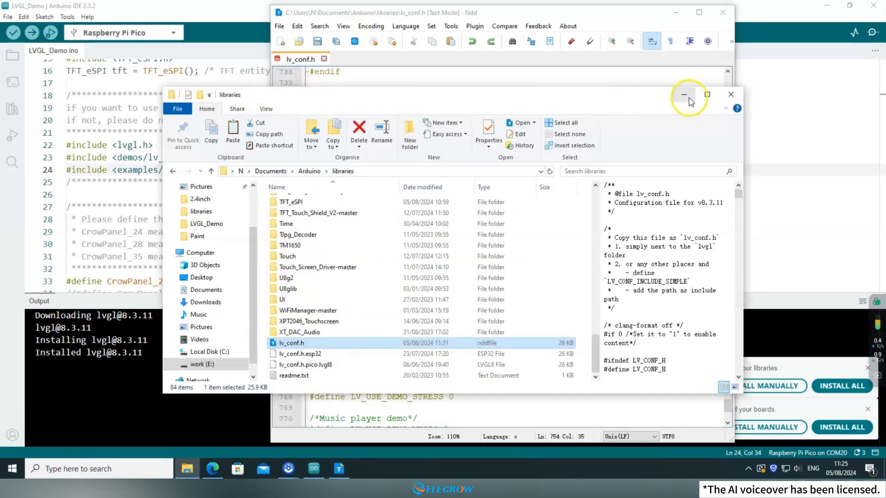
pyautogui.click(683, 94)
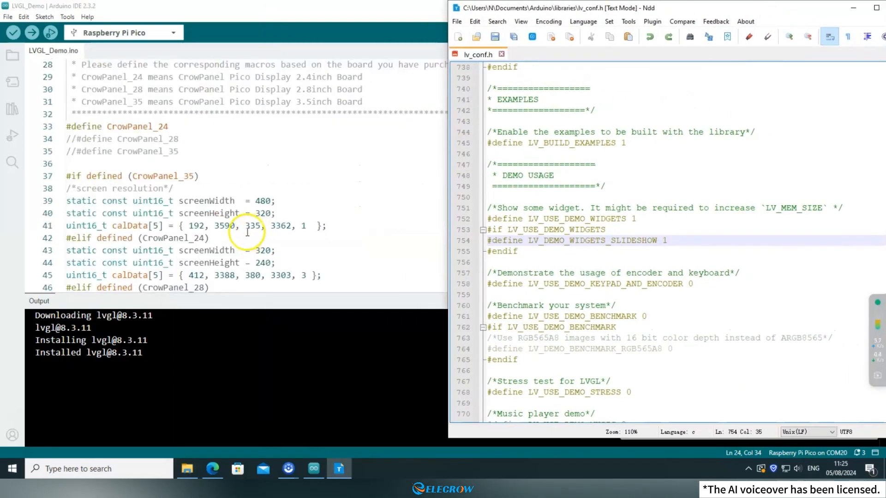
pyautogui.scroll(-3)
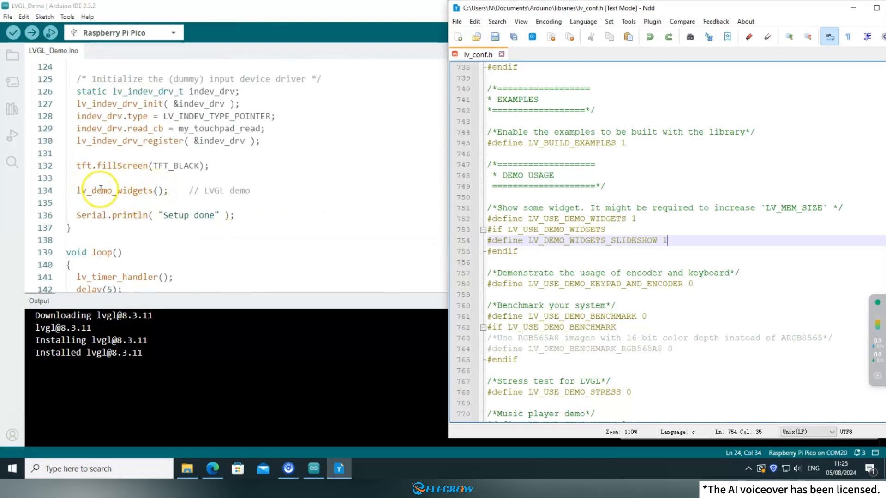
pyautogui.click(517, 251)
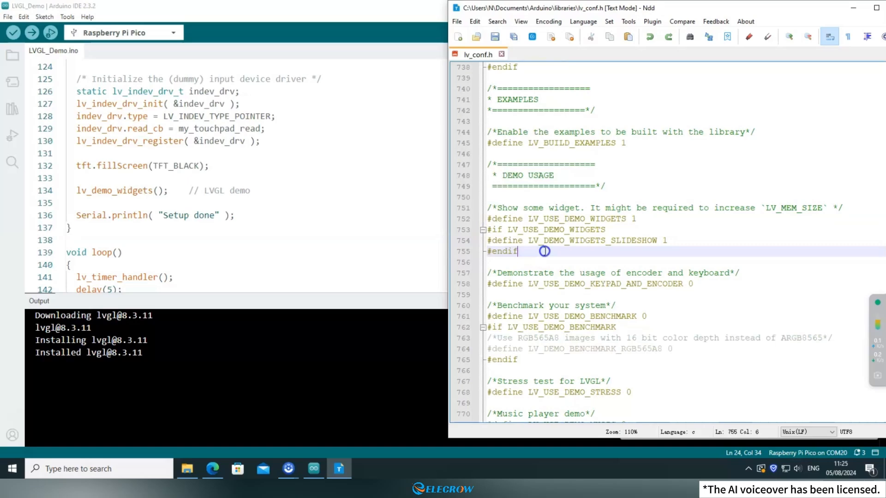
# Review LV_USE_DEMO_BENCHMARK and leave it at 0.
pyautogui.scroll(-3)
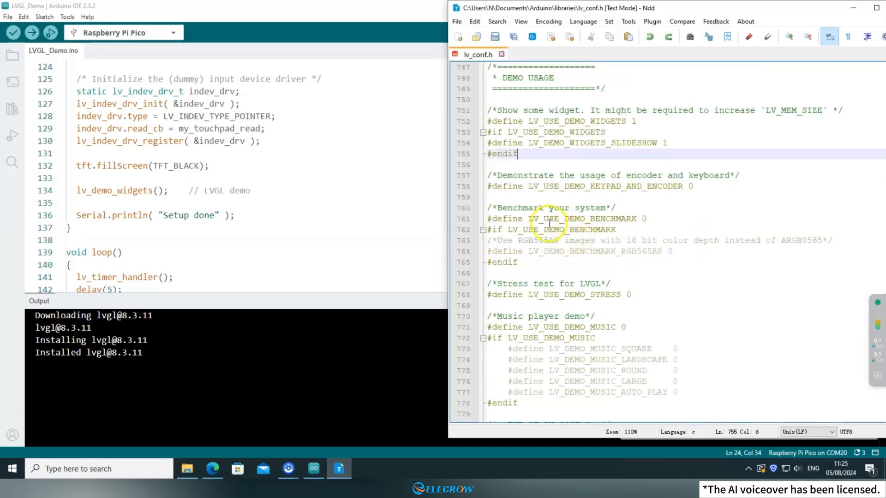
pyautogui.doubleClick(572, 219)
pyautogui.write('1')
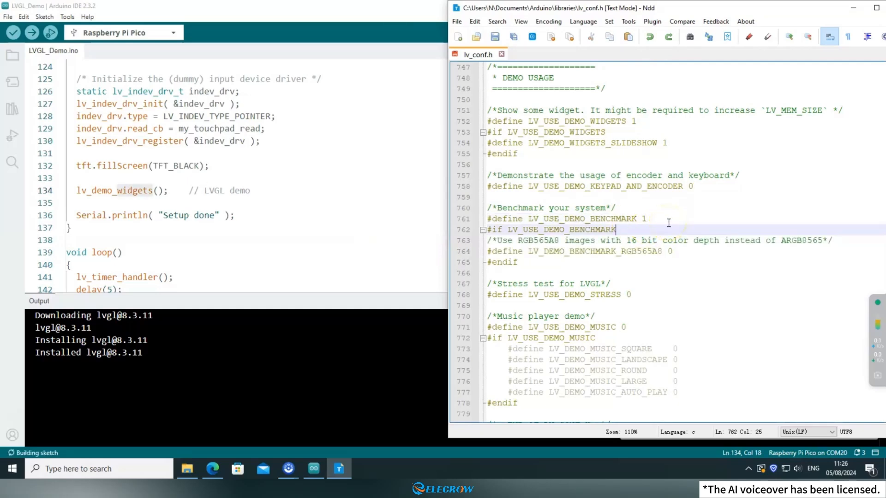
pyautogui.click(636, 219)
pyautogui.write('0')
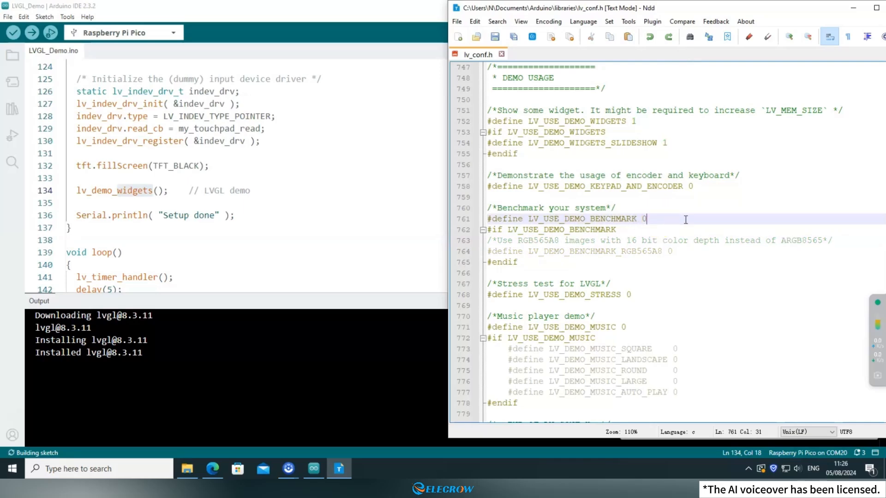
pyautogui.scroll(3)
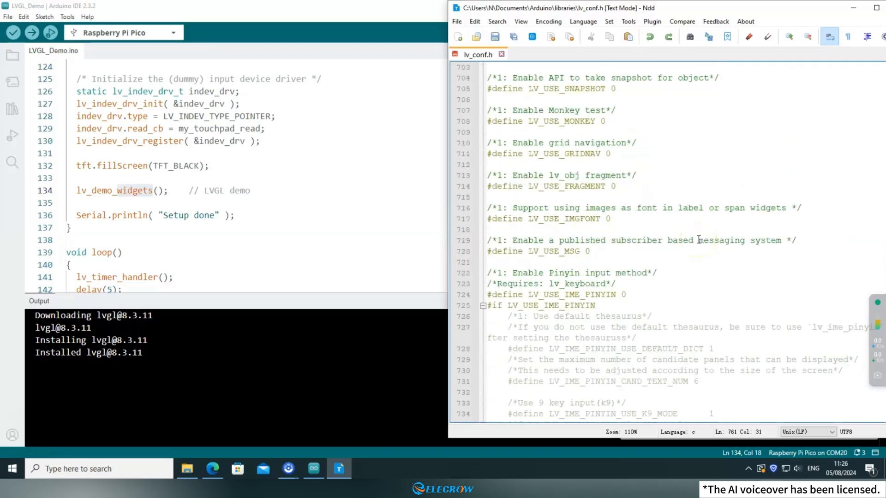
pyautogui.scroll(3)
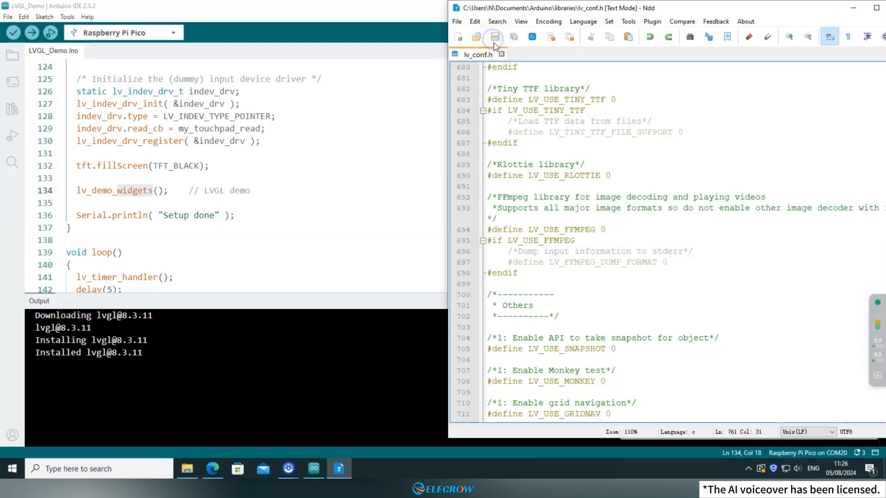
# Save lv_conf.h, close Notepad-- and review the demos/lv_demos.h include line in the sketch.
pyautogui.click(458, 37)
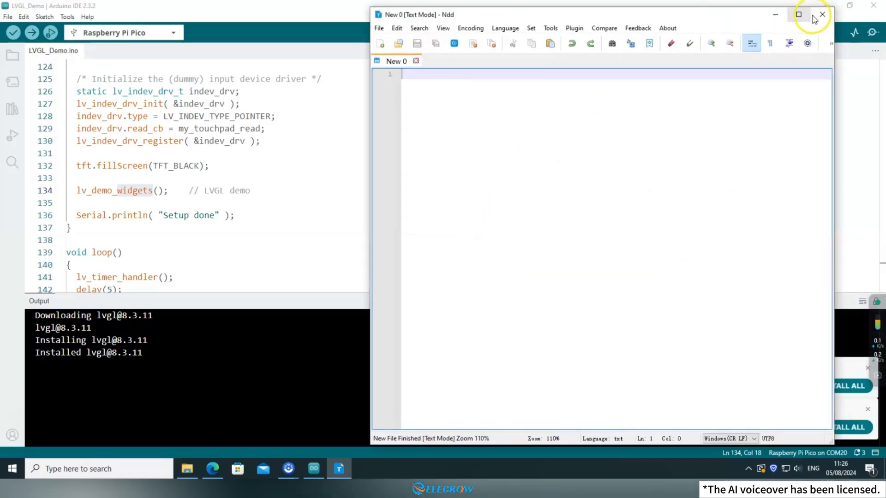
pyautogui.click(822, 14)
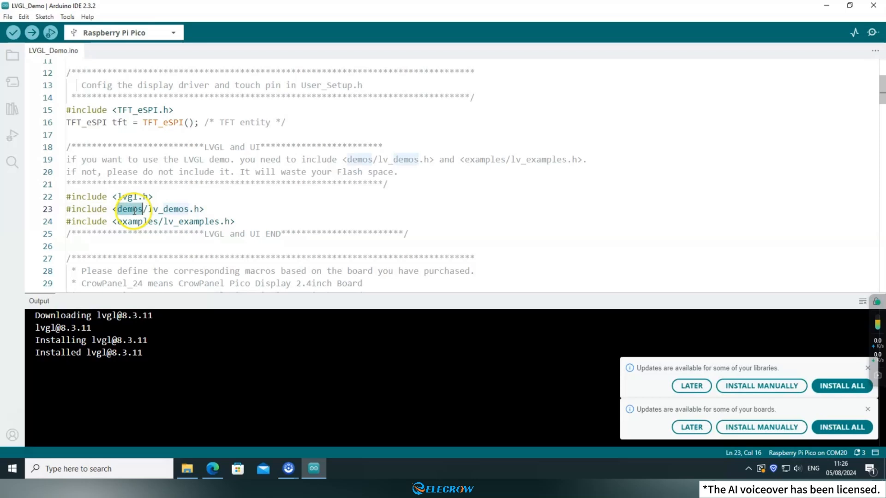
pyautogui.click(235, 221)
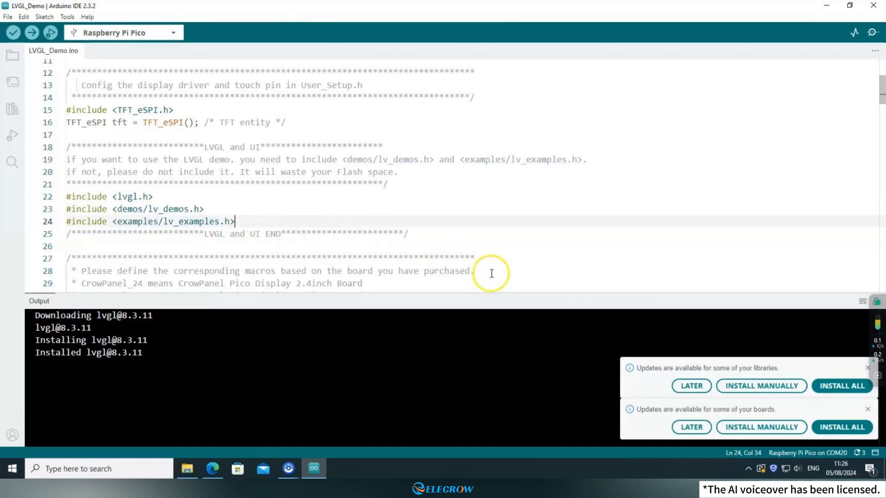
pyautogui.moveTo(188, 469)
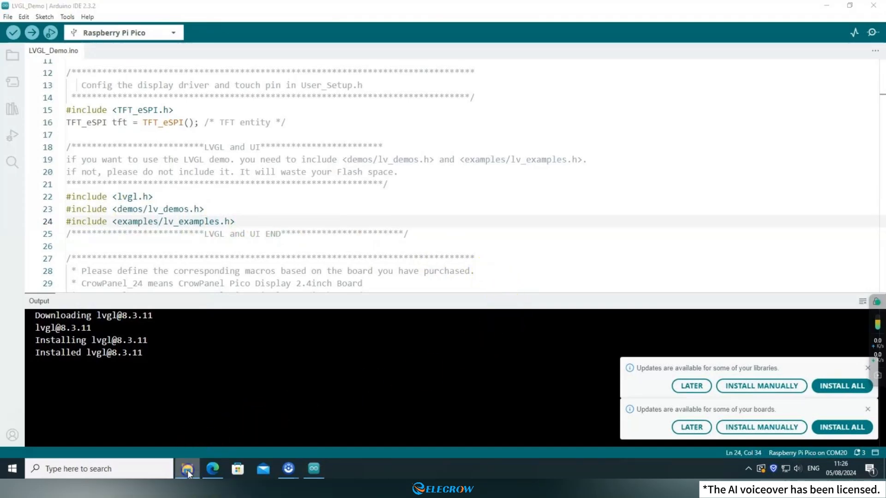
# Cut the demos and examples folders from lvgl and paste them into its src folder.
pyautogui.click(187, 469)
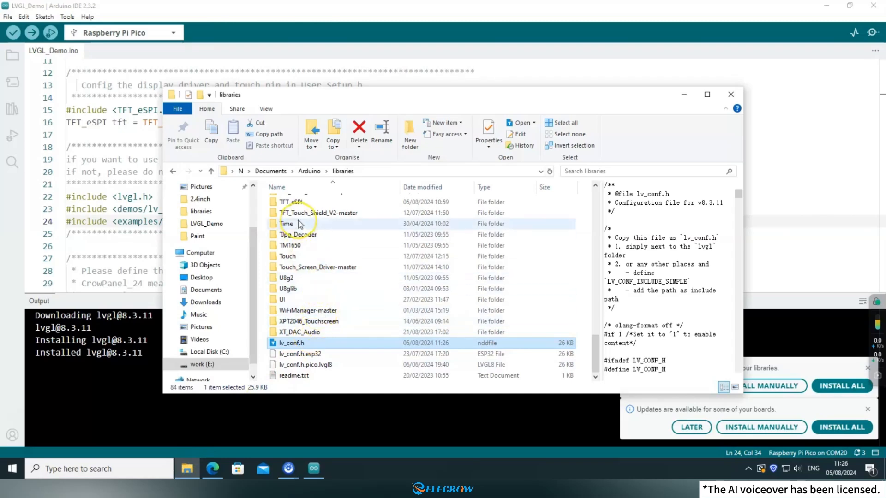
pyautogui.scroll(3)
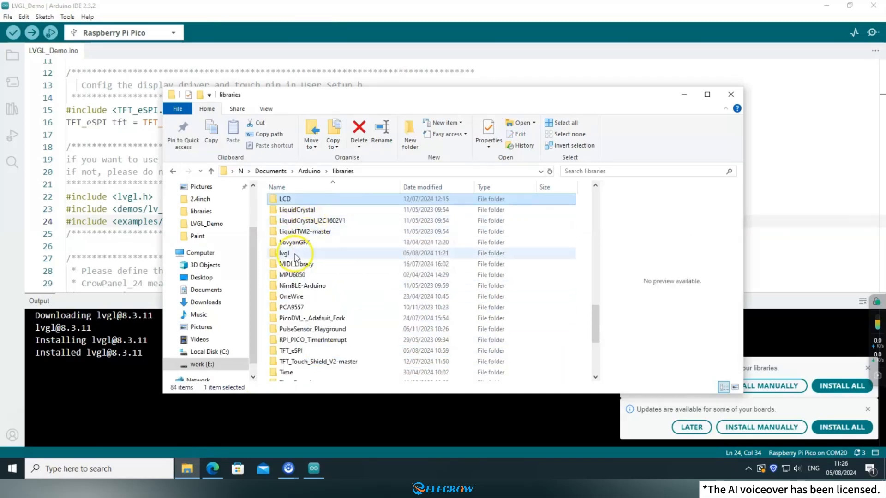
pyautogui.doubleClick(285, 253)
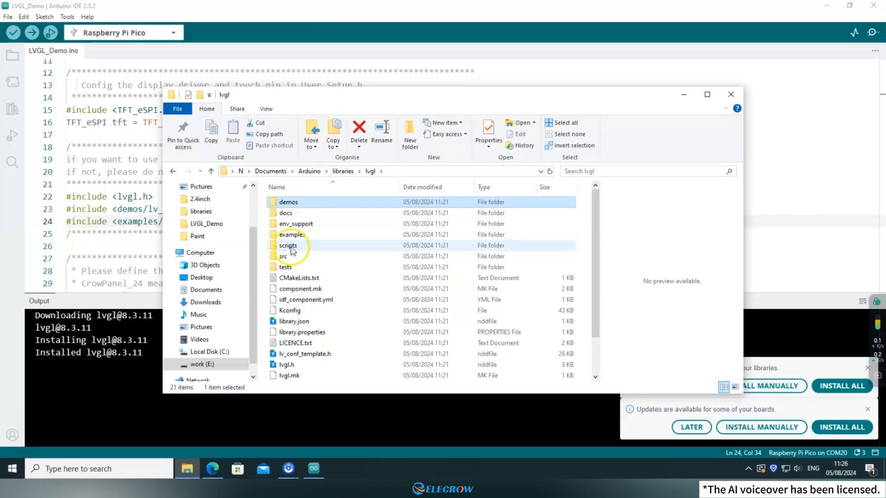
pyautogui.rightClick(291, 235)
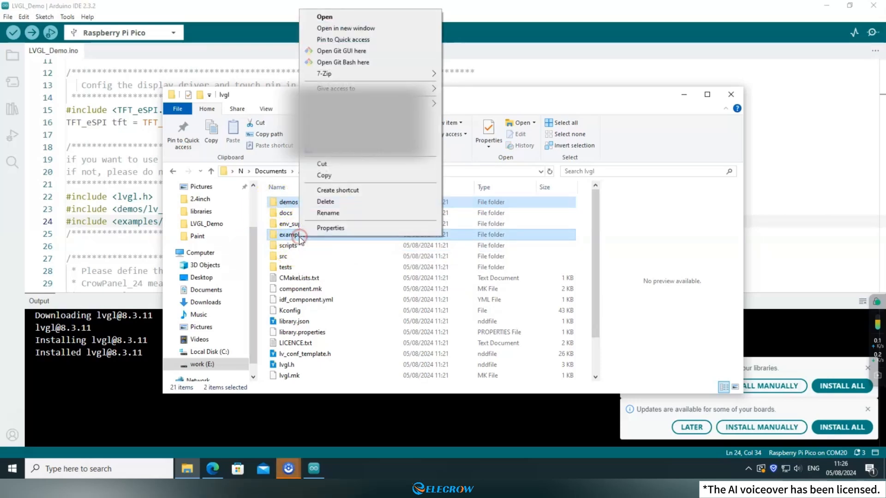
pyautogui.click(282, 257)
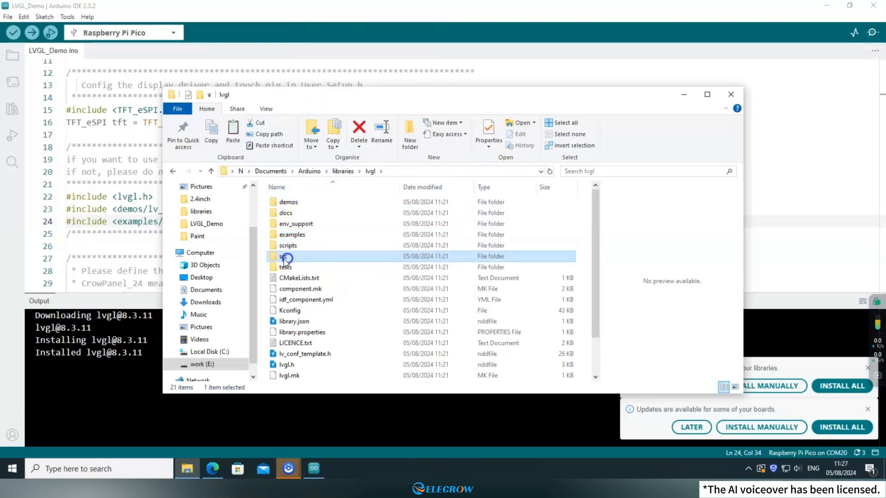
pyautogui.doubleClick(286, 257)
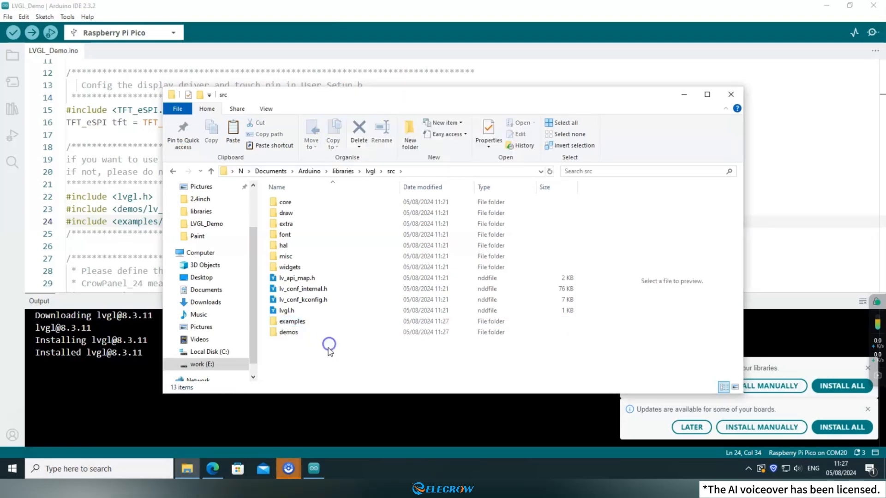
pyautogui.click(730, 94)
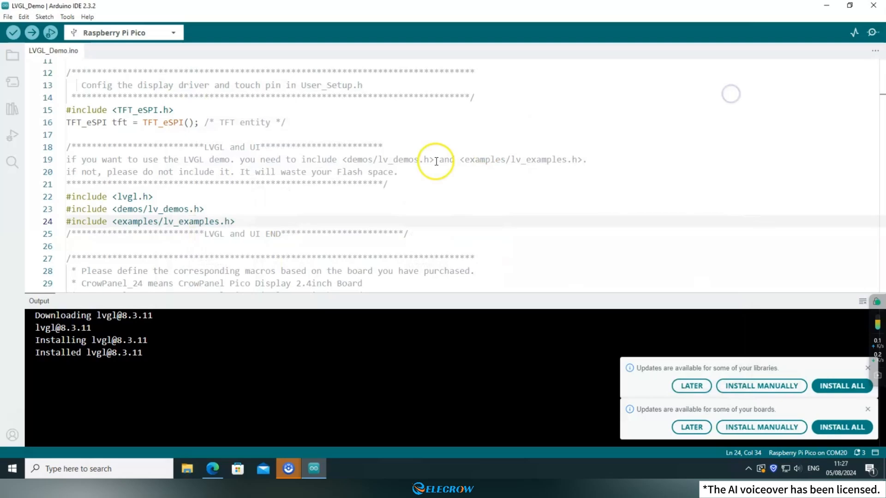
pyautogui.scroll(-3)
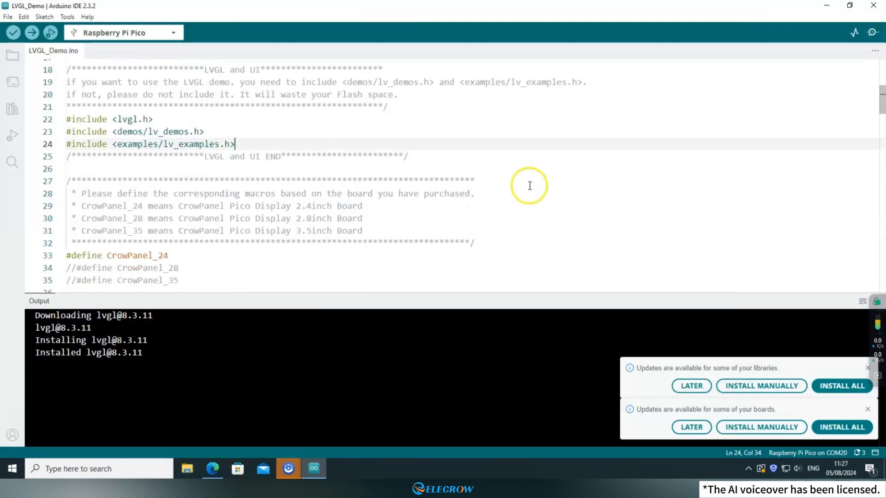
pyautogui.scroll(-3)
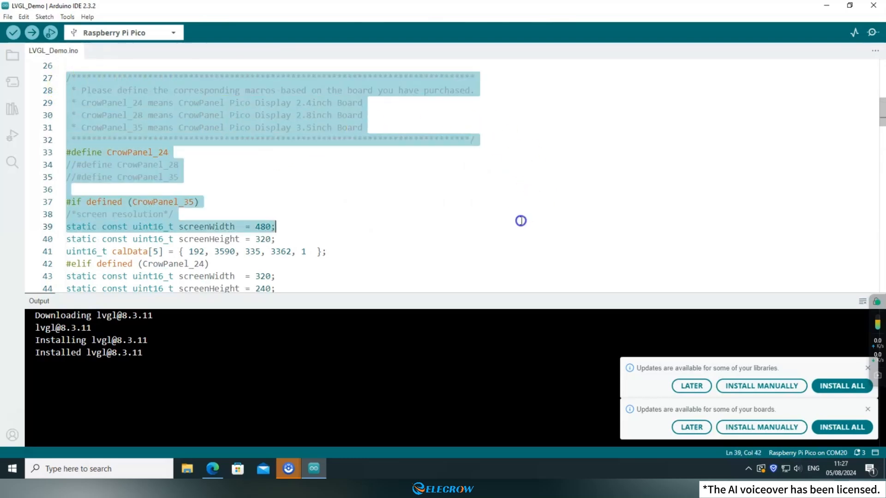
pyautogui.scroll(-3)
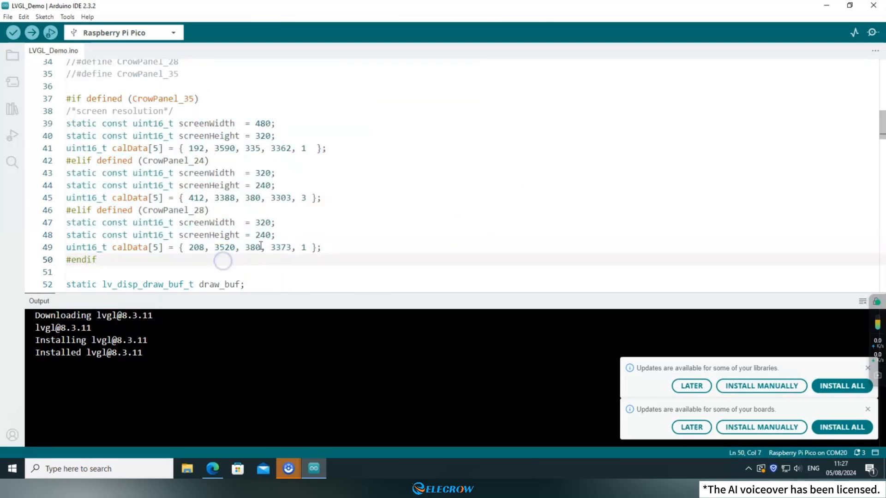
pyautogui.scroll(3)
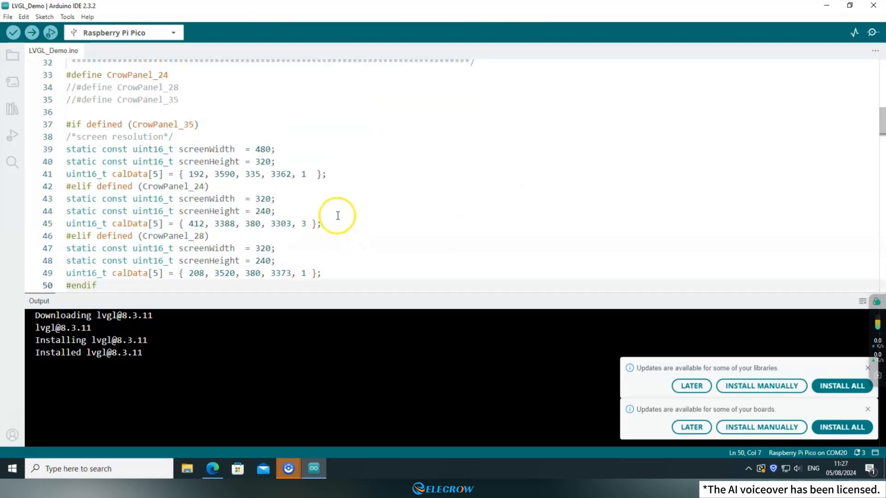
pyautogui.moveTo(322, 205)
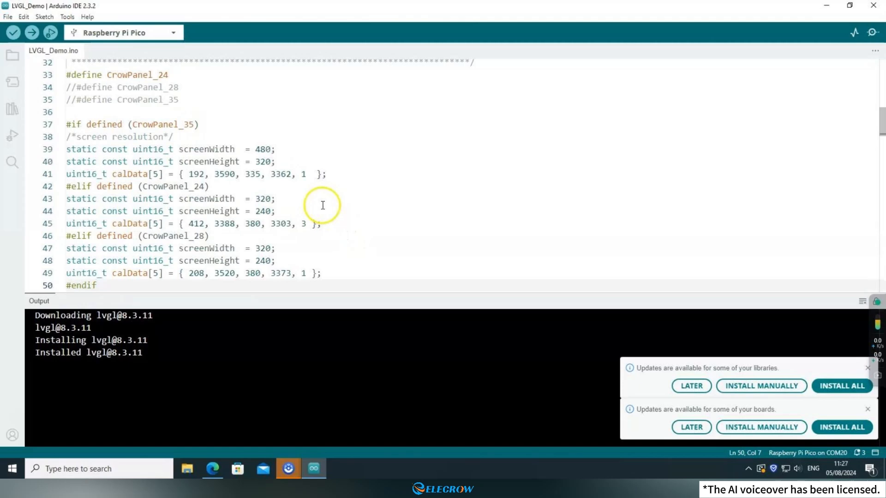
pyautogui.scroll(-3)
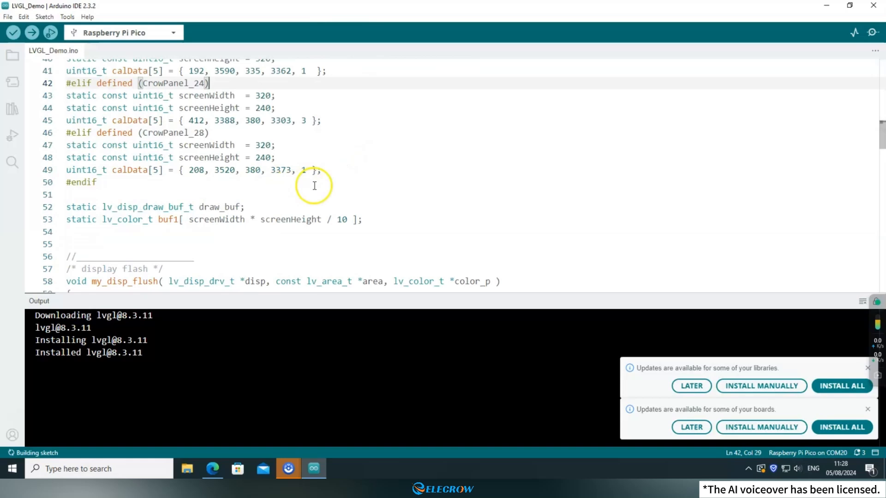
pyautogui.scroll(-3)
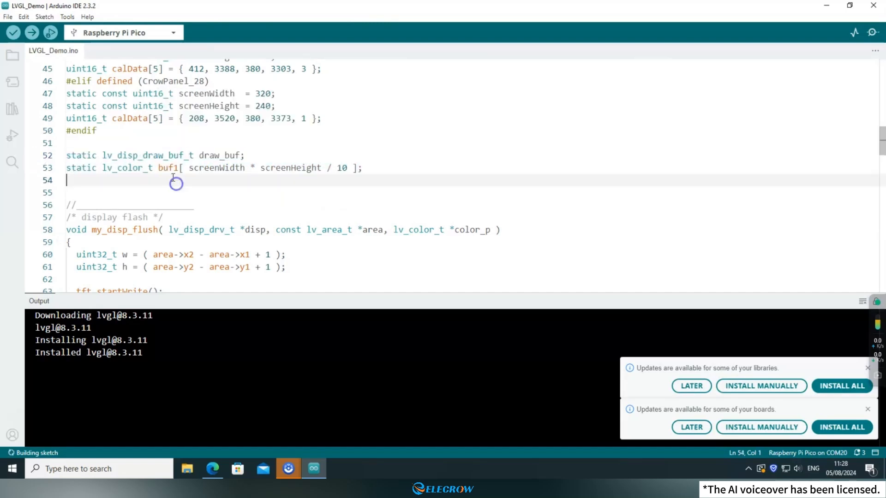
pyautogui.doubleClick(168, 168)
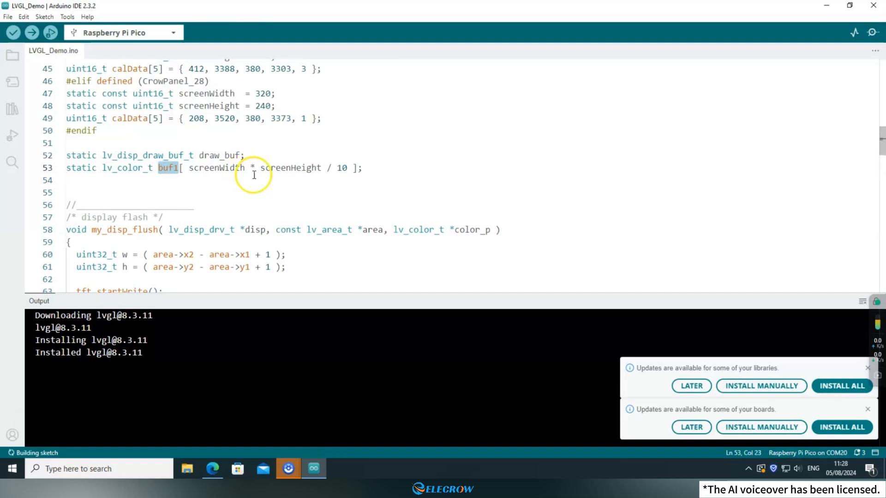
pyautogui.scroll(-3)
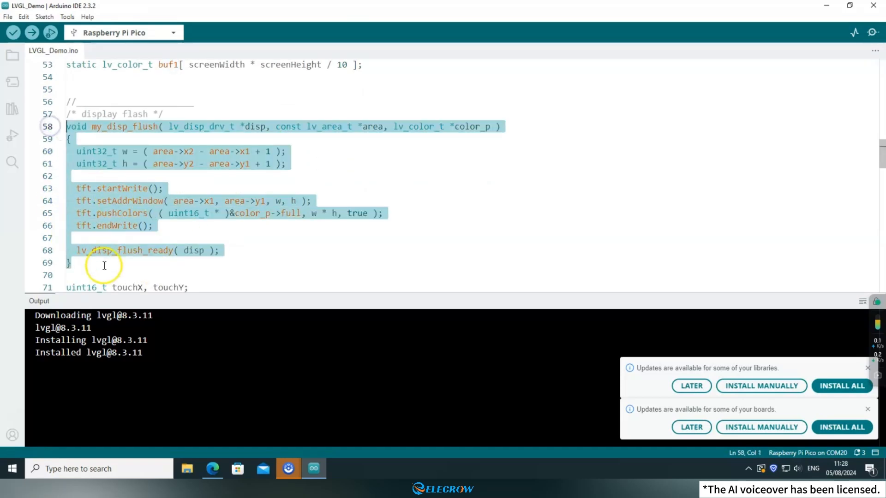
pyautogui.click(181, 139)
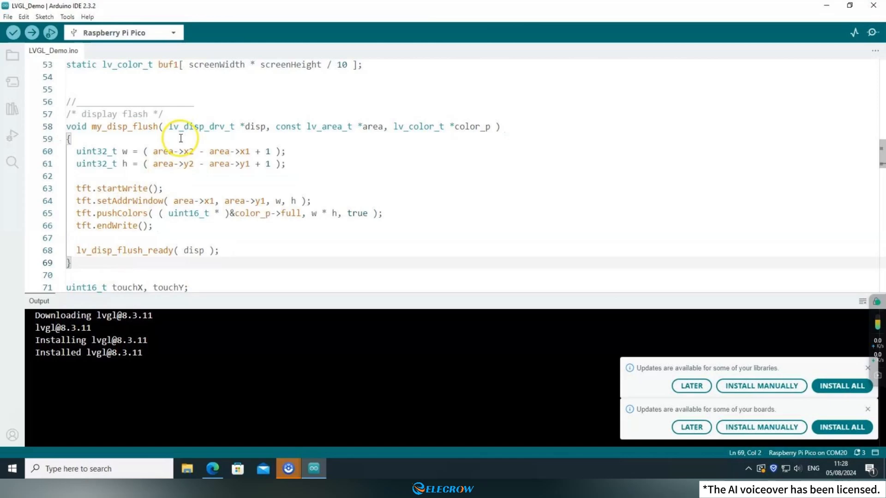
pyautogui.moveTo(273, 167)
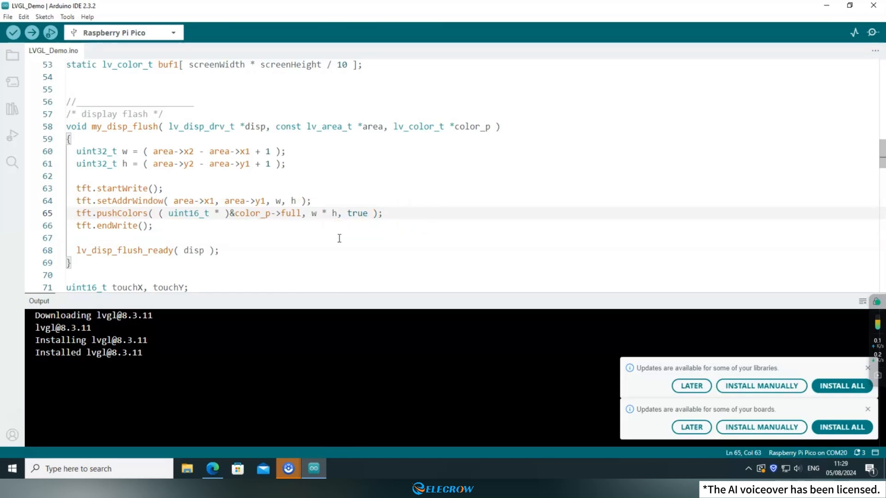
pyautogui.scroll(-3)
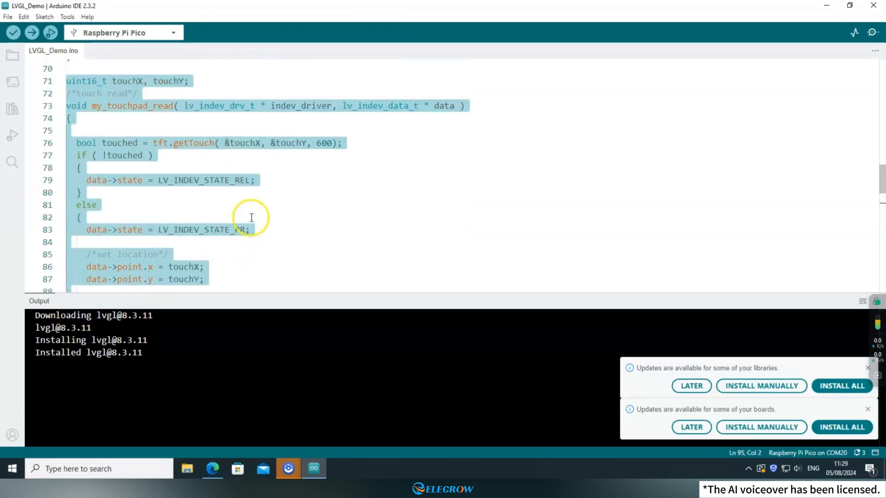
pyautogui.doubleClick(192, 142)
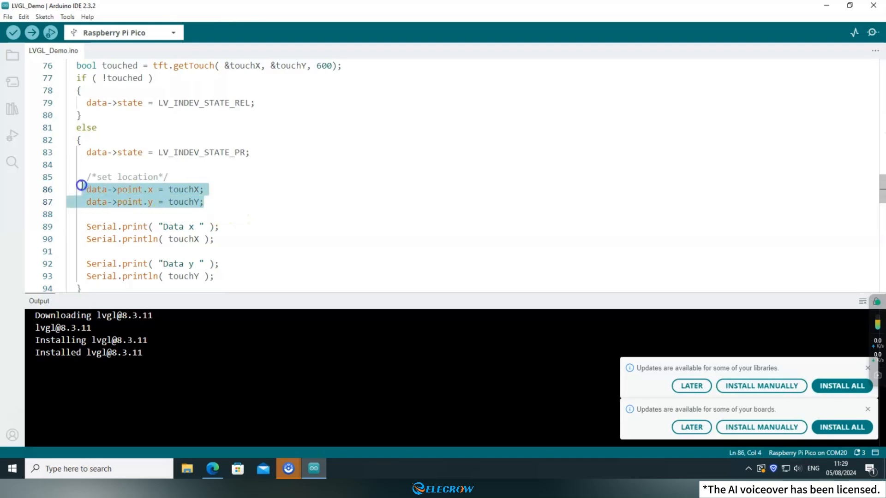
pyautogui.click(215, 202)
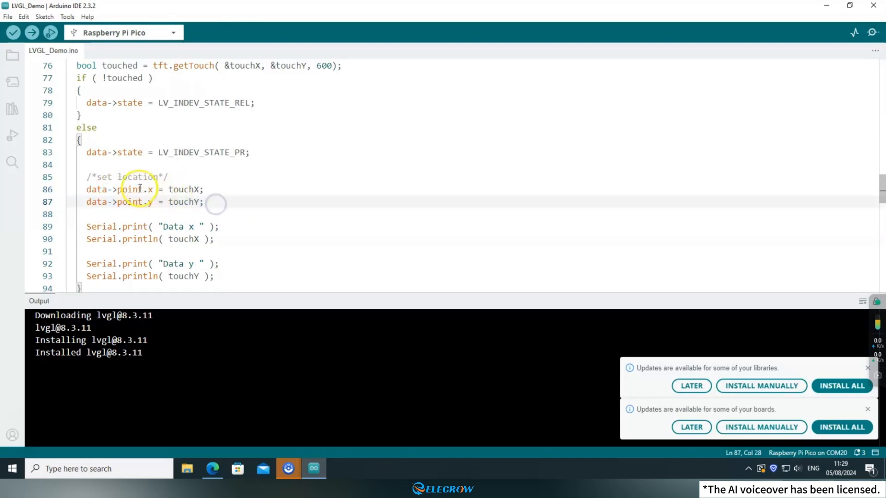
pyautogui.scroll(3)
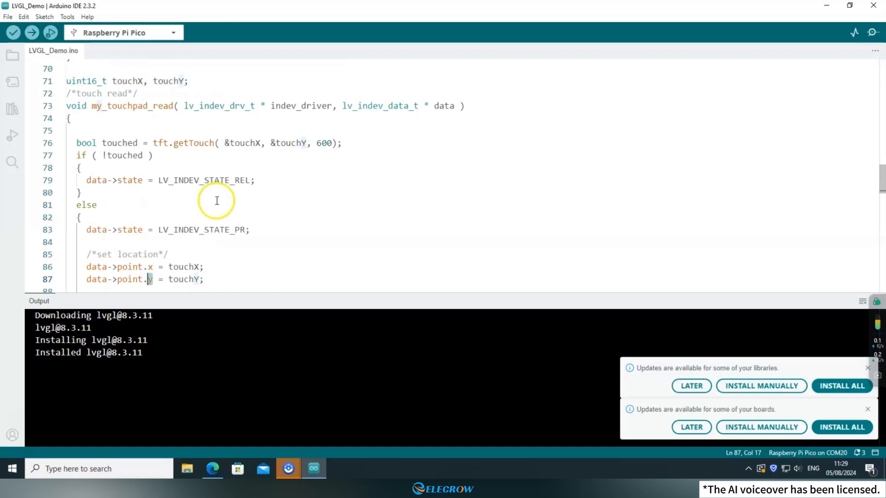
pyautogui.doubleClick(444, 105)
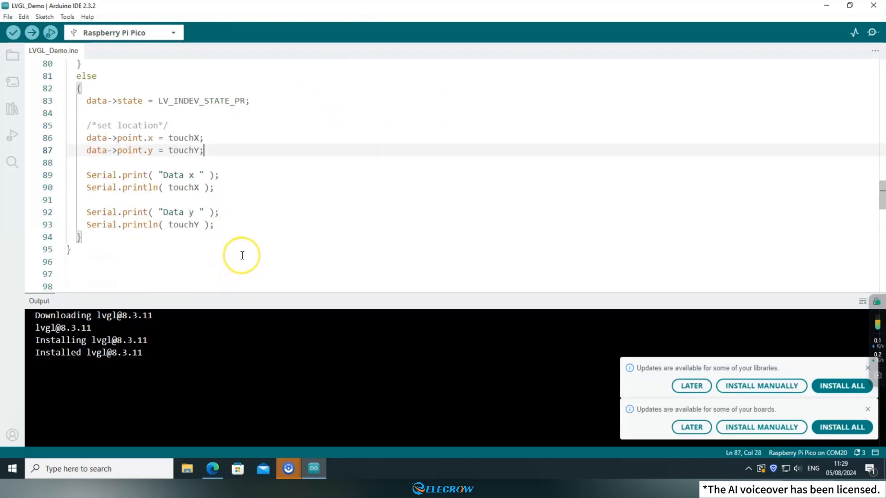
pyautogui.scroll(-3)
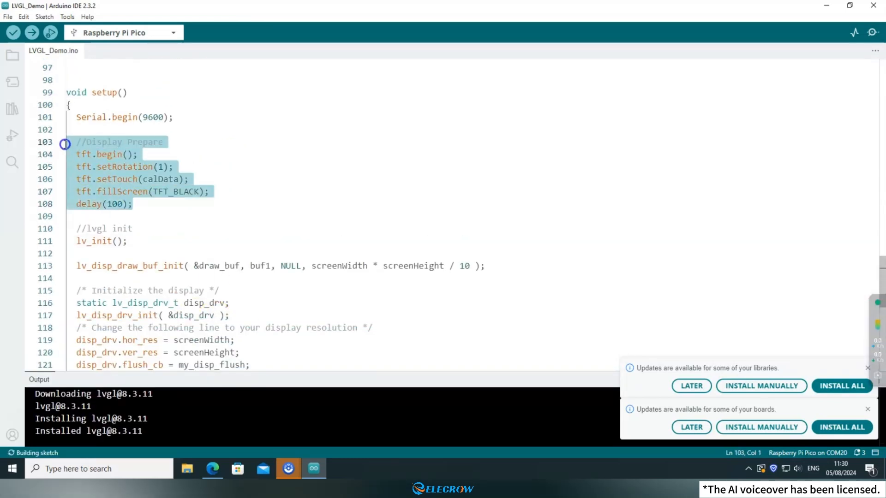
pyautogui.click(146, 204)
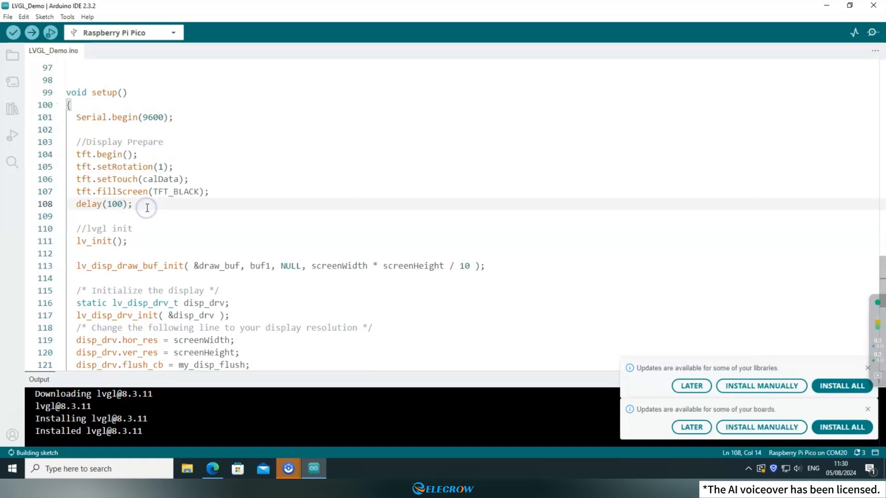
pyautogui.scroll(3)
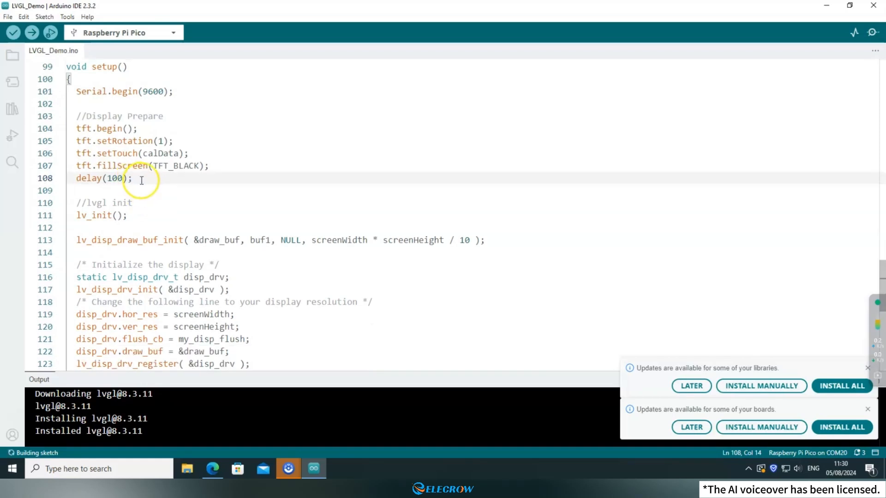
pyautogui.moveTo(154, 209)
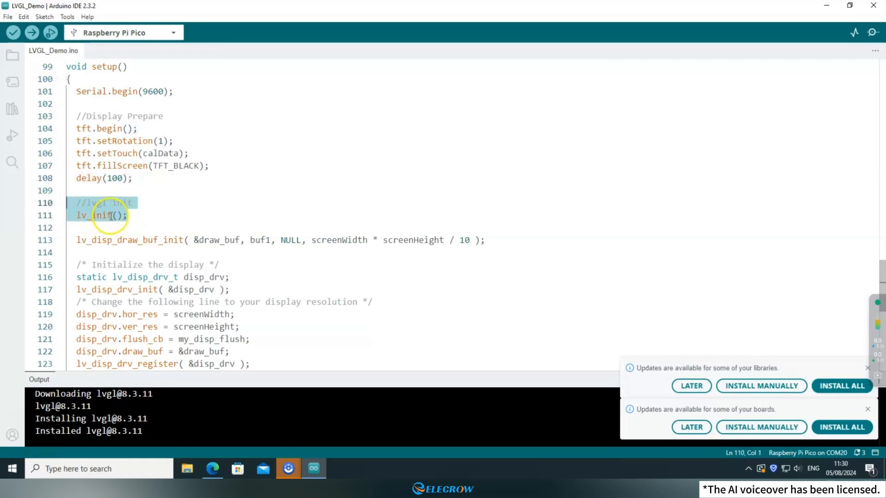
pyautogui.click(402, 233)
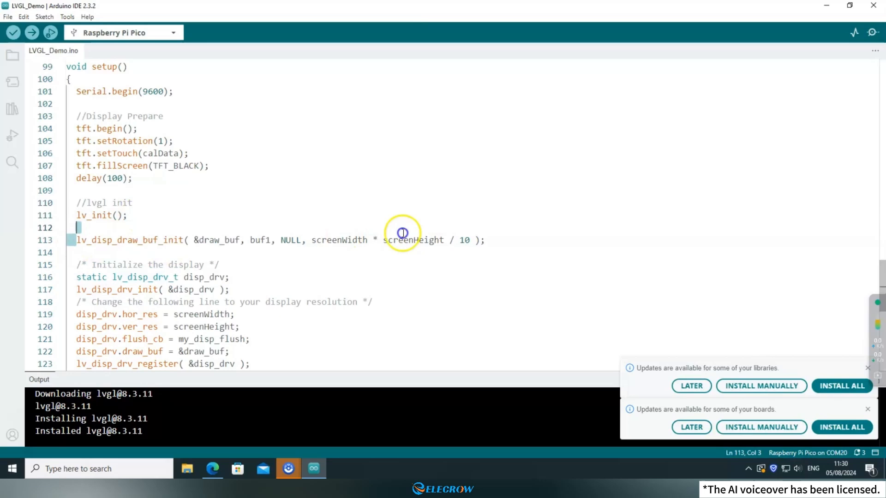
pyautogui.doubleClick(260, 240)
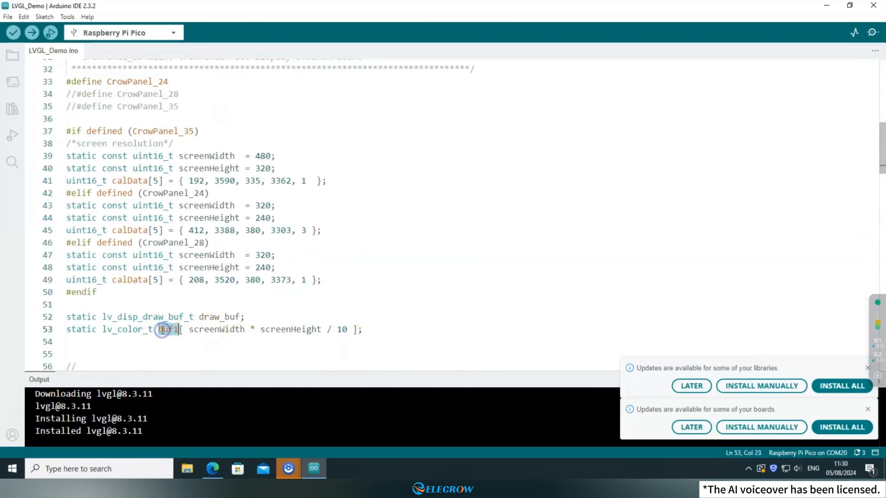
pyautogui.scroll(-3)
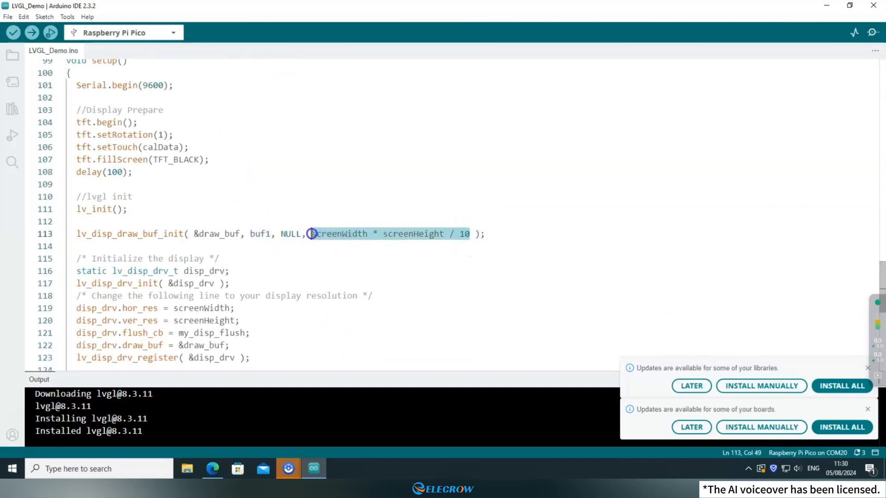
pyautogui.click(251, 245)
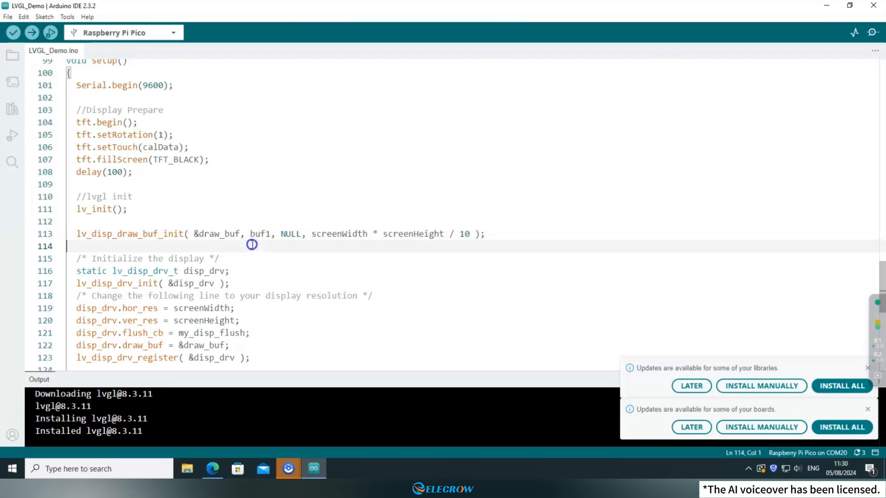
pyautogui.click(163, 234)
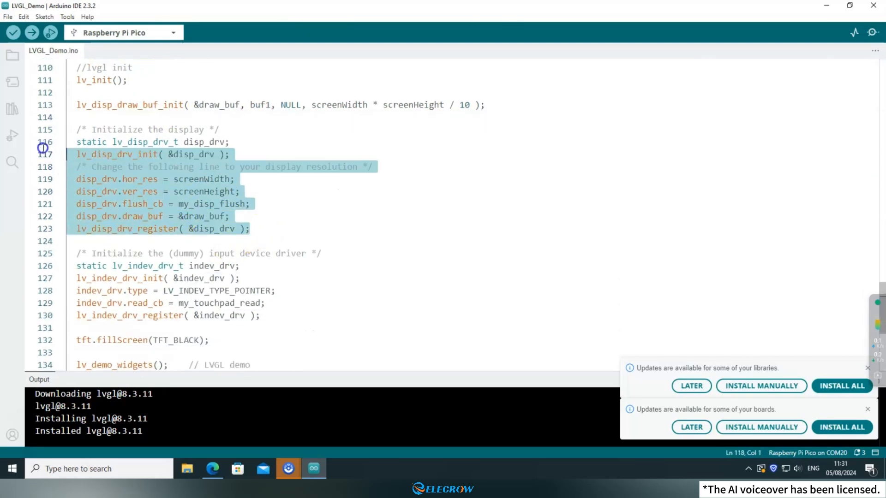
pyautogui.click(198, 204)
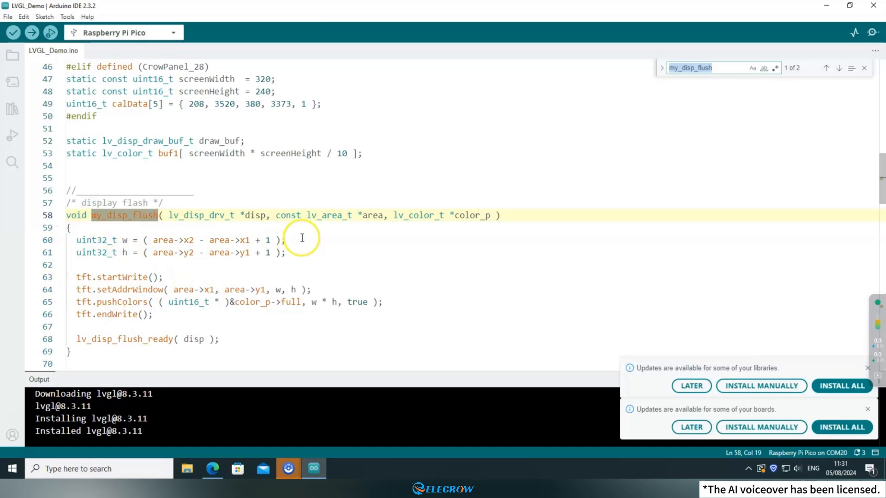
pyautogui.click(838, 68)
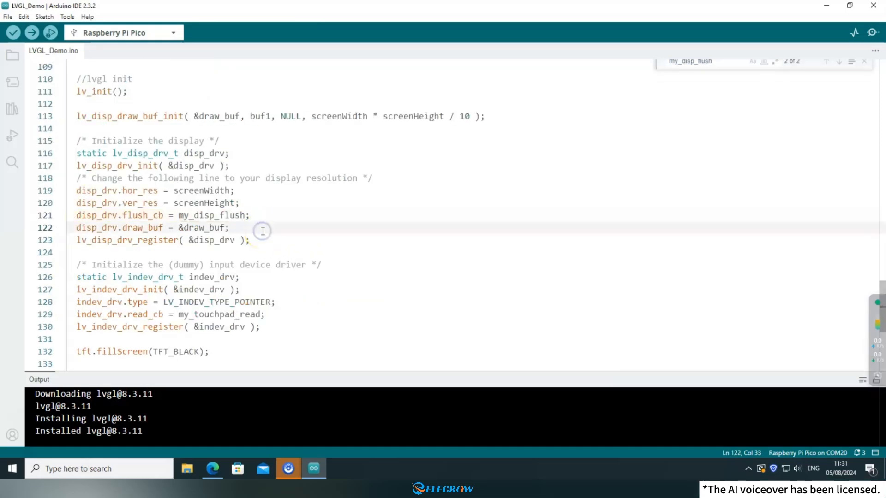
pyautogui.doubleClick(203, 228)
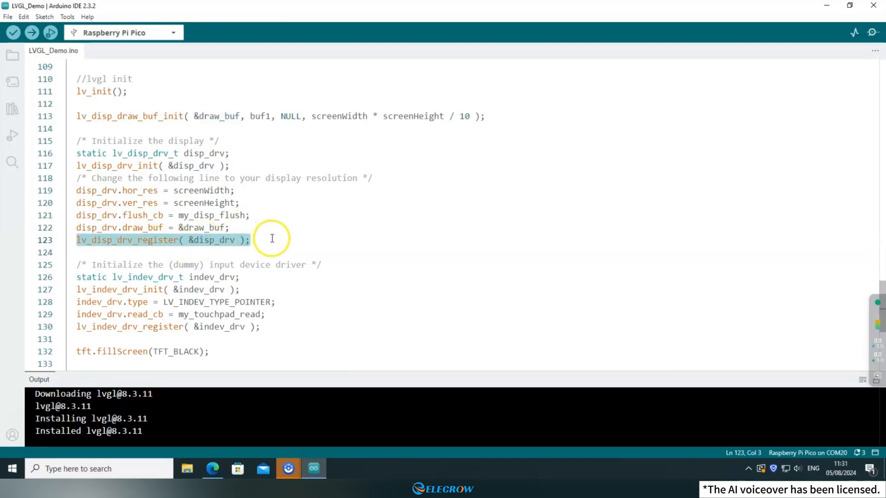
pyautogui.scroll(-3)
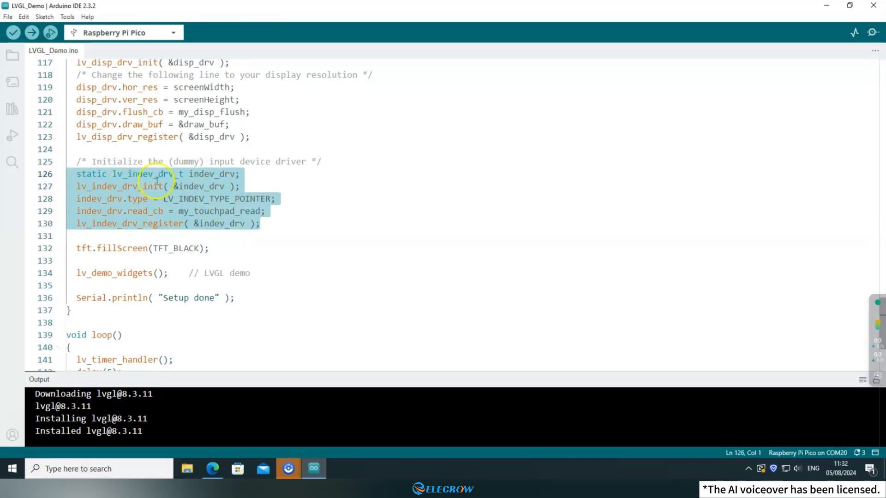
pyautogui.moveTo(212, 194)
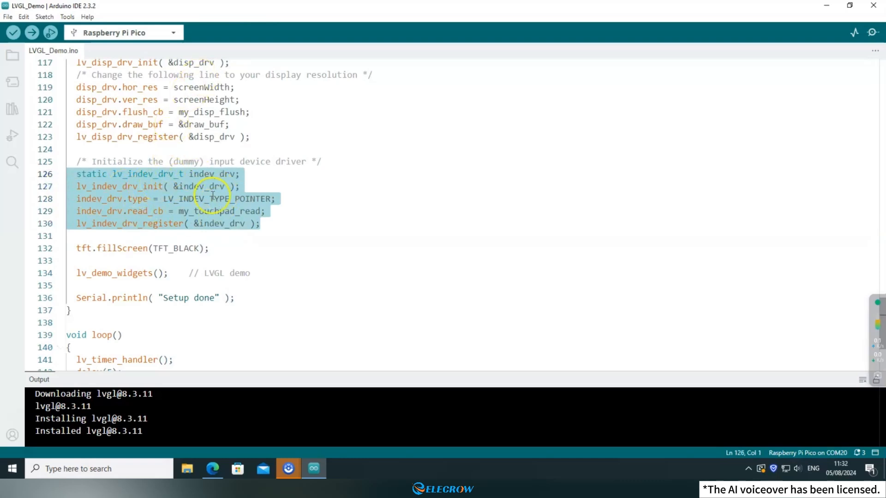
pyautogui.doubleClick(218, 210)
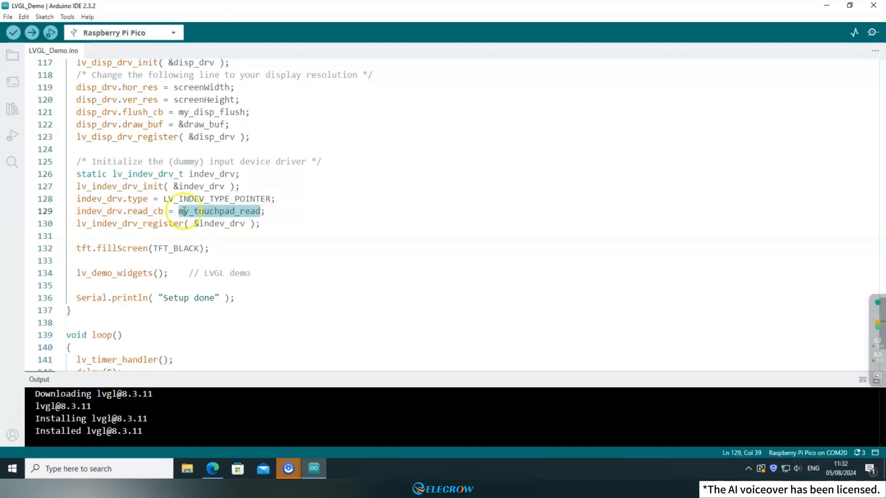
pyautogui.moveTo(243, 213)
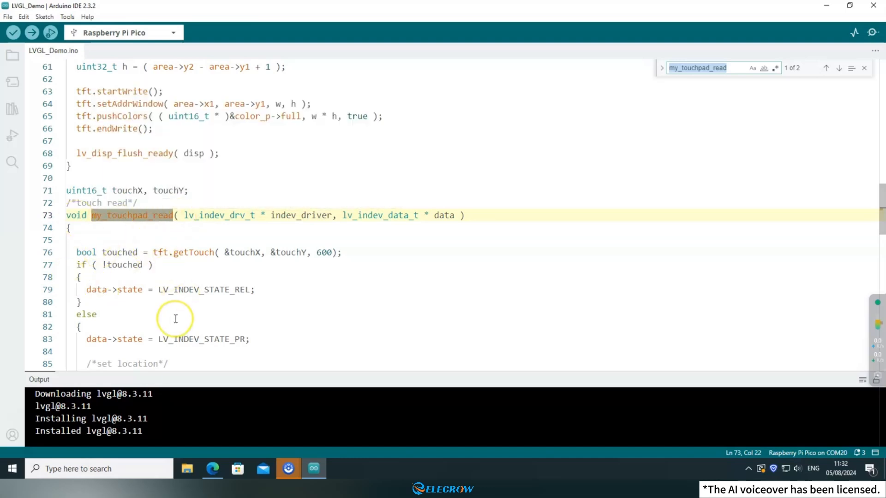
pyautogui.click(839, 68)
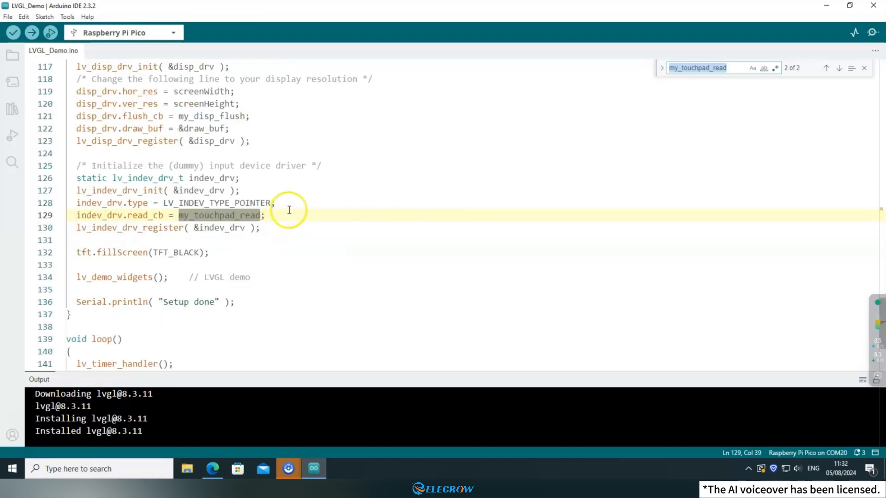
pyautogui.click(258, 228)
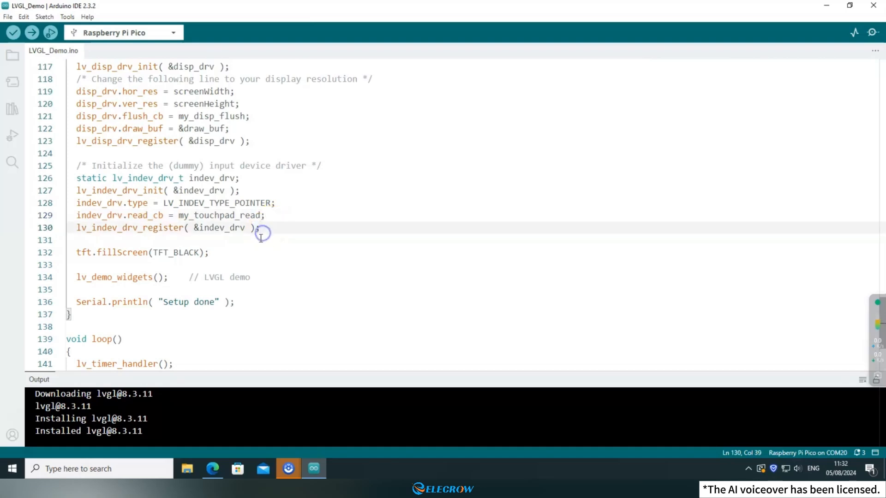
pyautogui.scroll(-3)
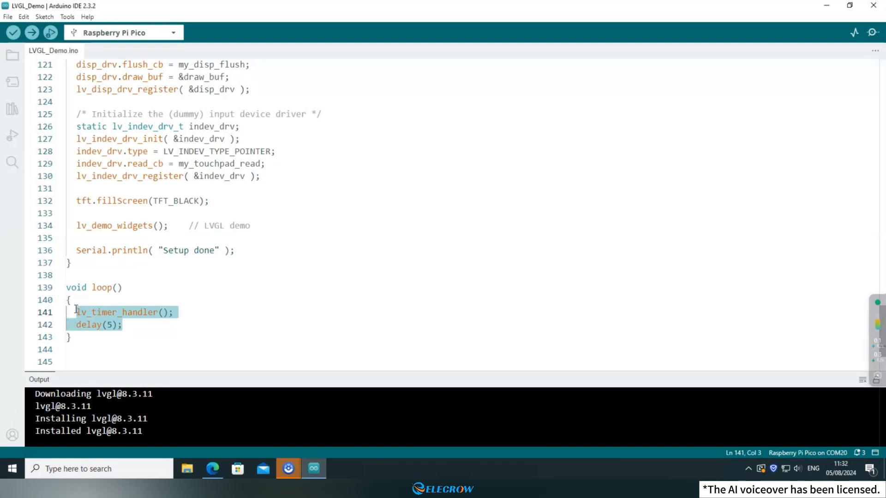
pyautogui.click(120, 324)
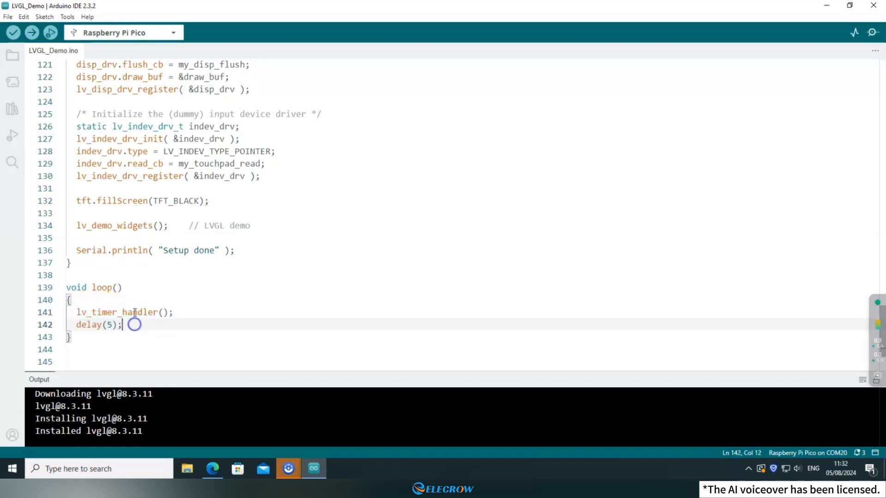
pyautogui.doubleClick(118, 312)
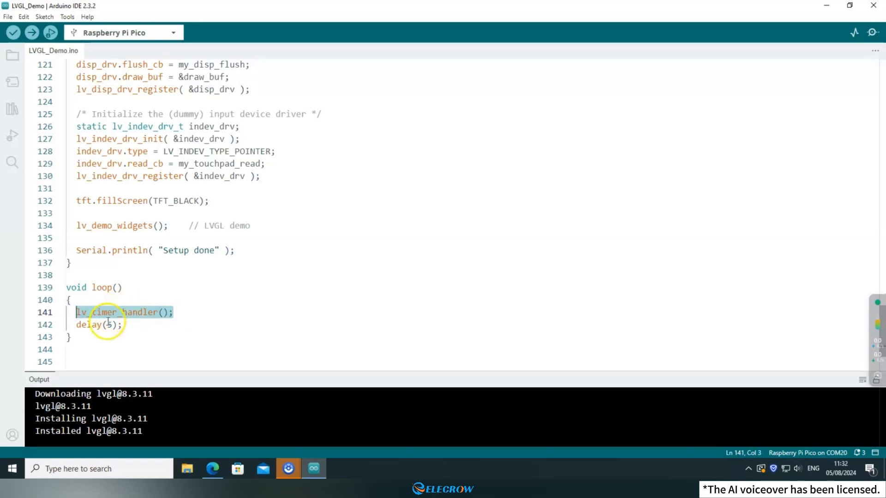
pyautogui.click(123, 325)
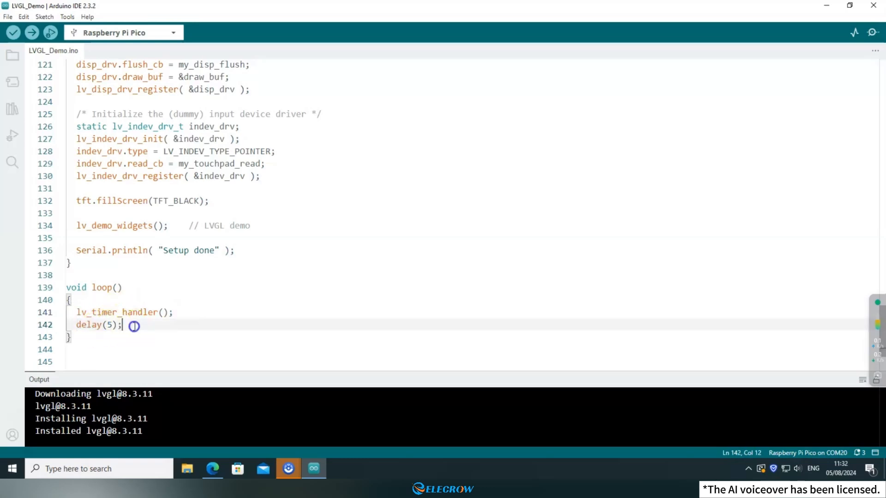
pyautogui.scroll(3)
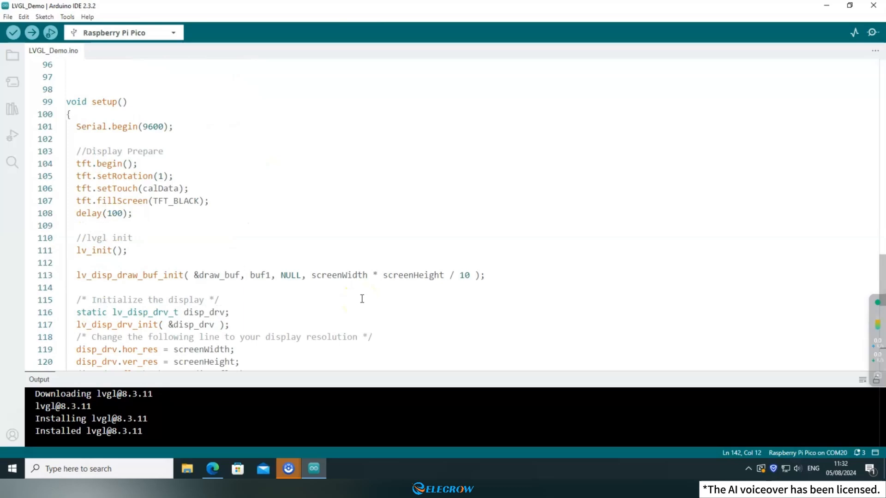
pyautogui.scroll(3)
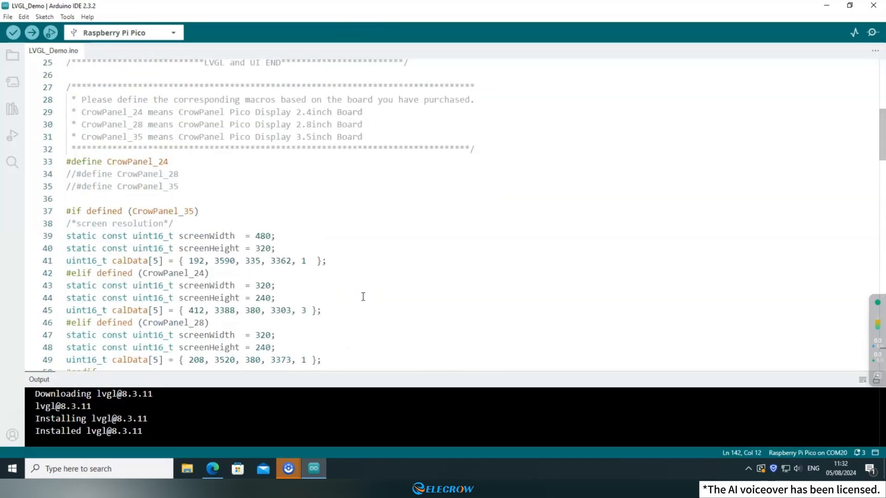
pyautogui.scroll(3)
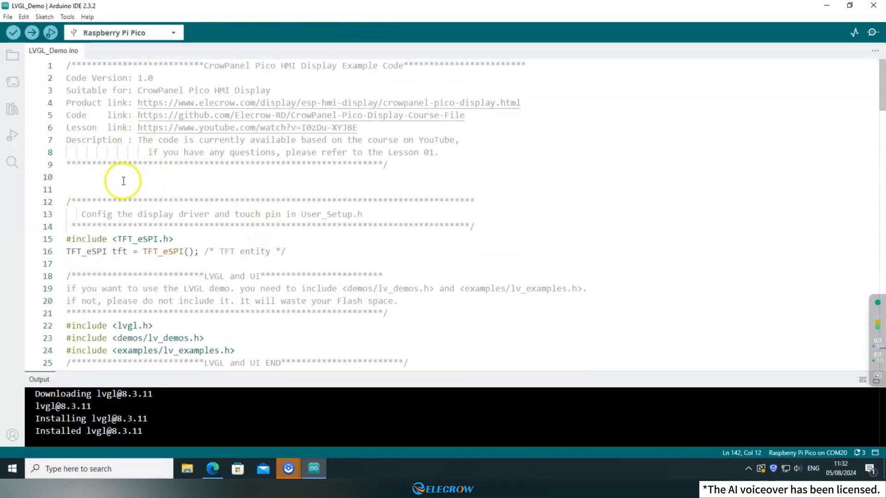
pyautogui.click(123, 177)
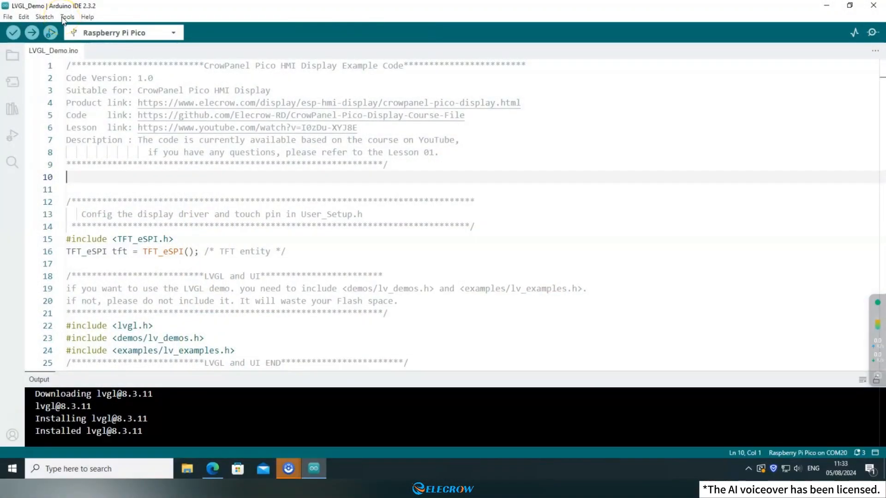
pyautogui.click(66, 17)
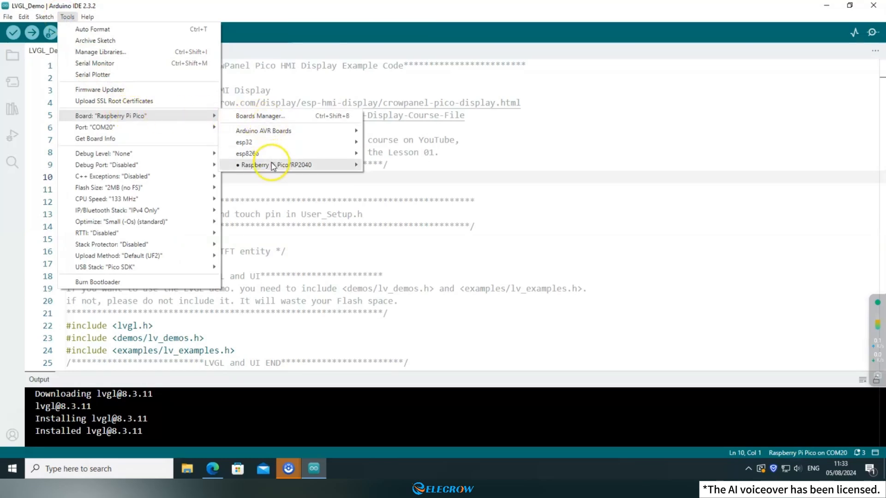
pyautogui.click(276, 164)
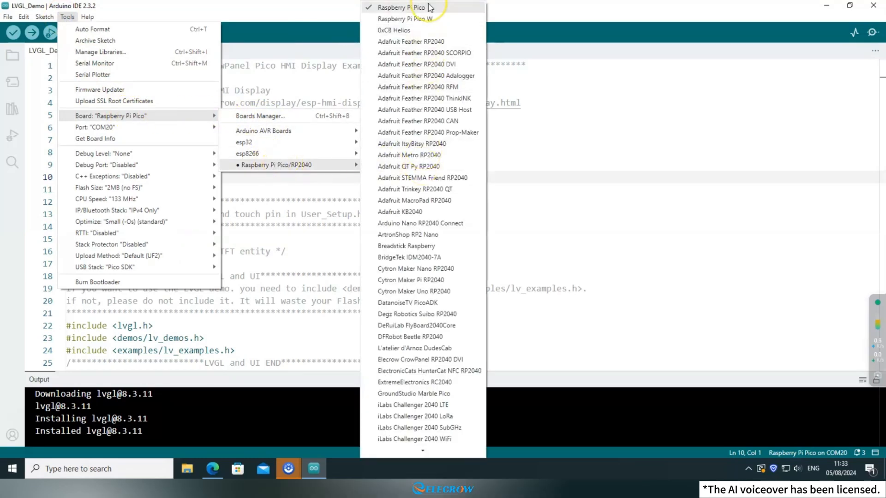
pyautogui.click(402, 7)
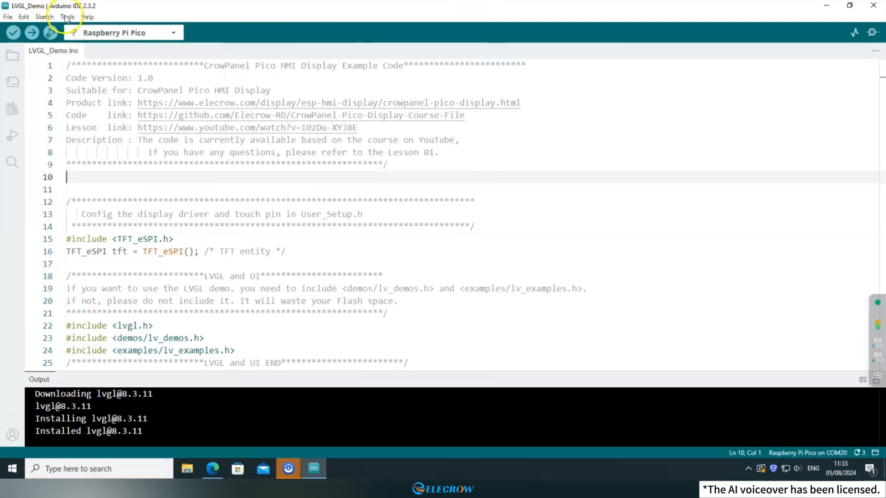
pyautogui.click(66, 17)
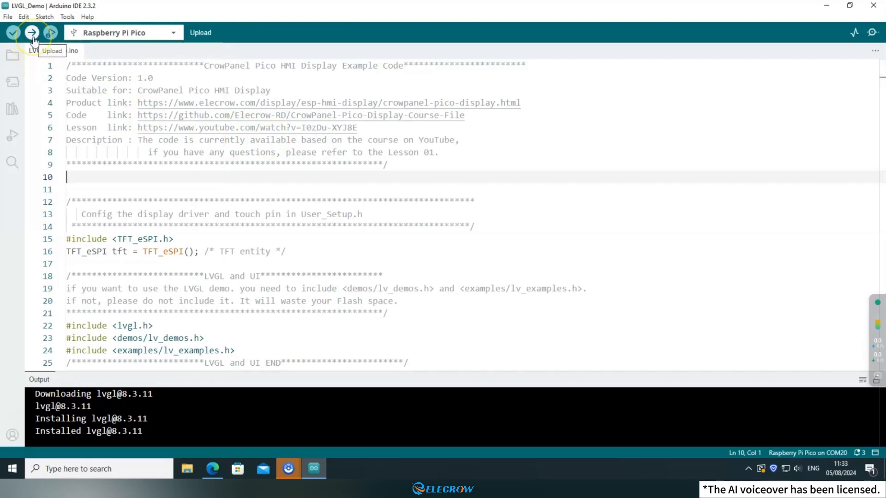
# Upload the LVGL_Demo sketch to the Pico board and return to the Arduino IDE window.
pyautogui.click(31, 33)
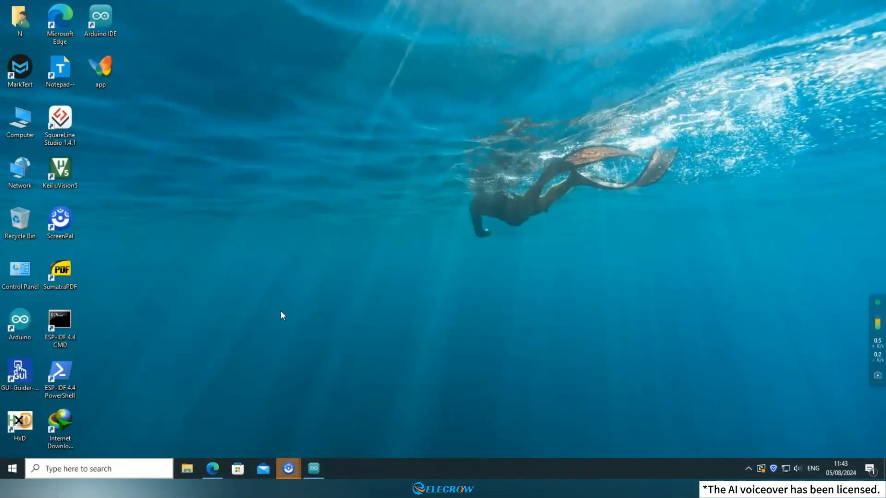
pyautogui.click(314, 469)
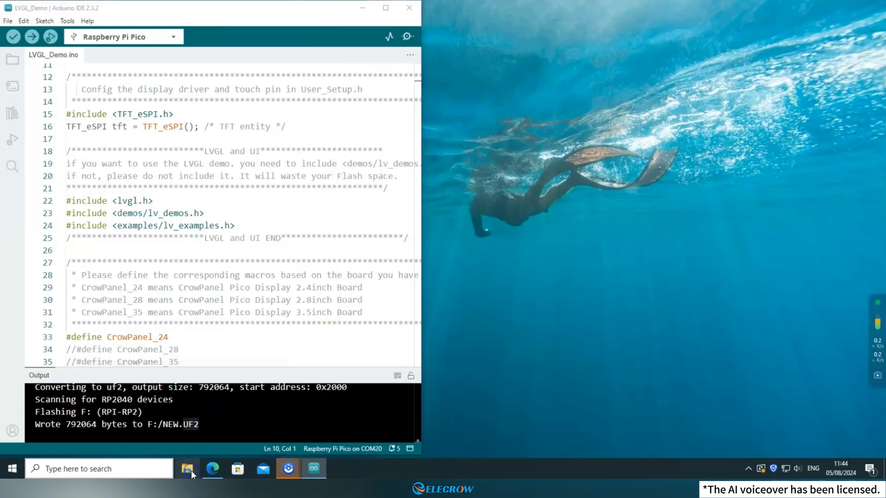
# From File Explorer's Quick access, open the 4.3inch LVGL_Demo folder and its LVGL_Demo.ino sketch.
pyautogui.click(187, 469)
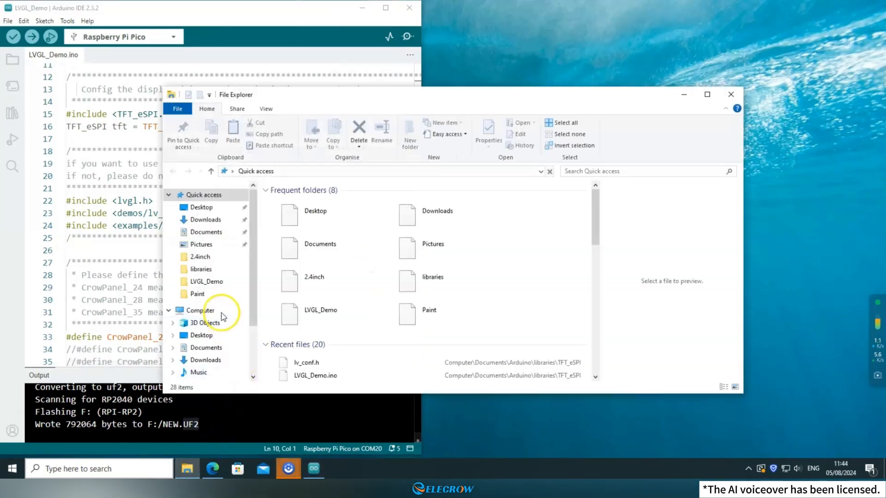
pyautogui.click(207, 282)
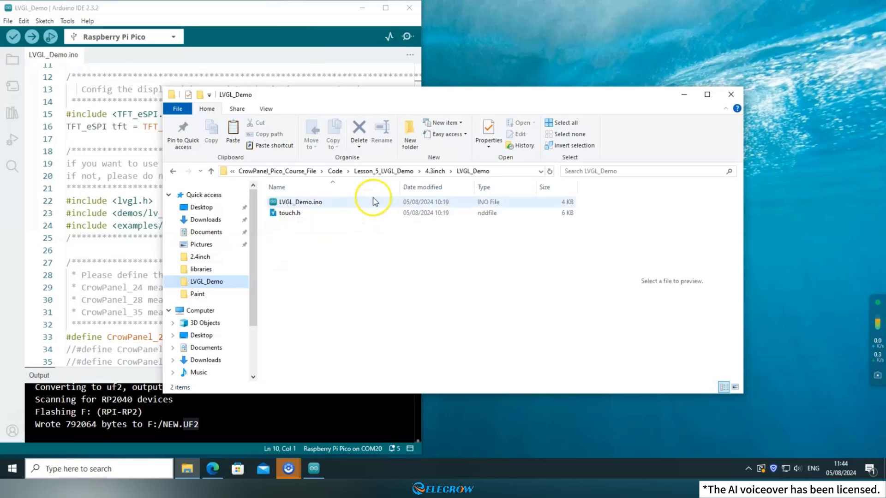
pyautogui.click(299, 202)
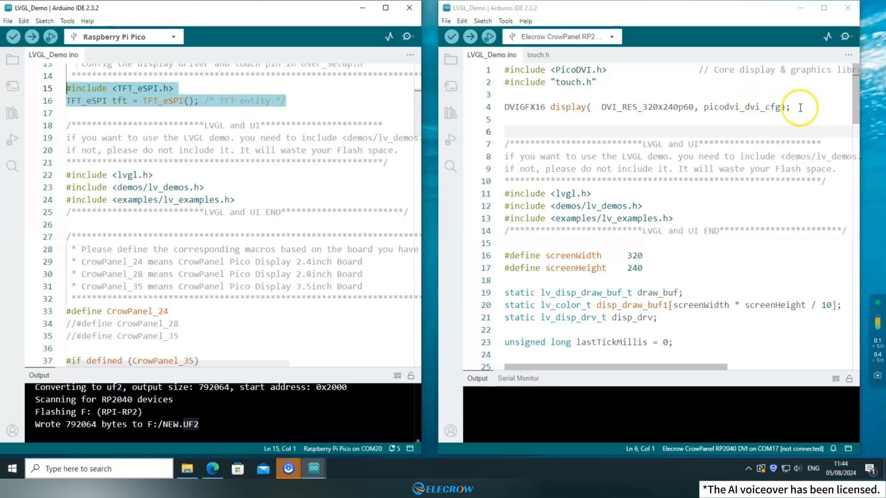
# Scroll the 4.3-inch sketch down to its my_disp_flush function beside the small-display one.
pyautogui.click(557, 119)
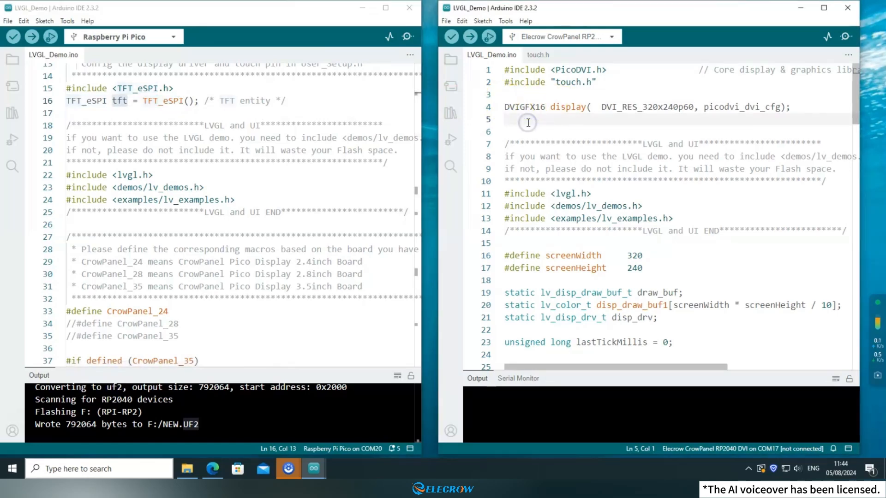
pyautogui.scroll(-3)
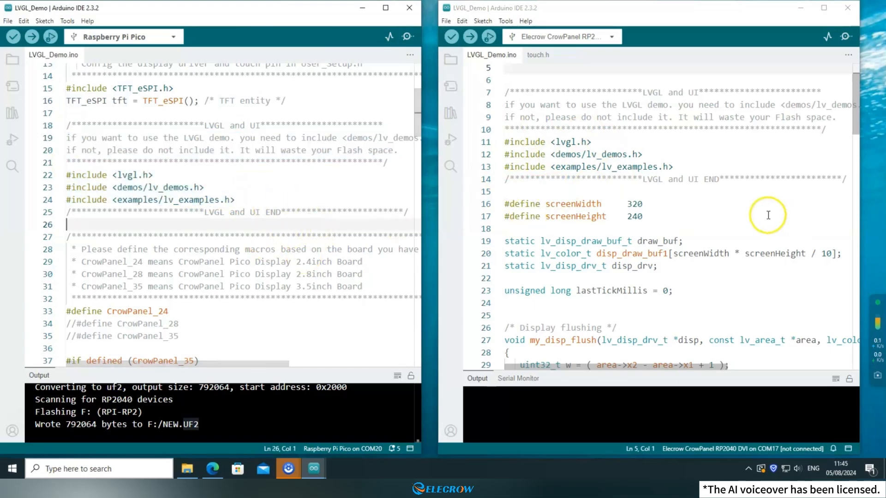
pyautogui.moveTo(323, 216)
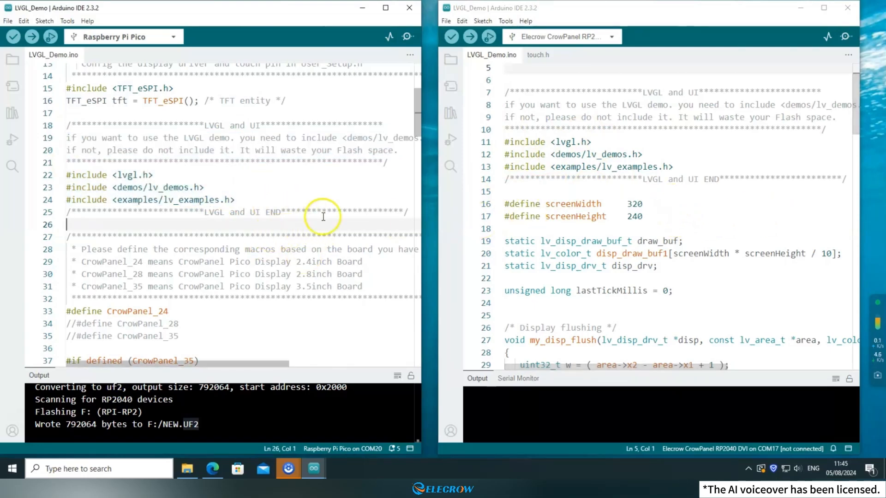
pyautogui.scroll(-3)
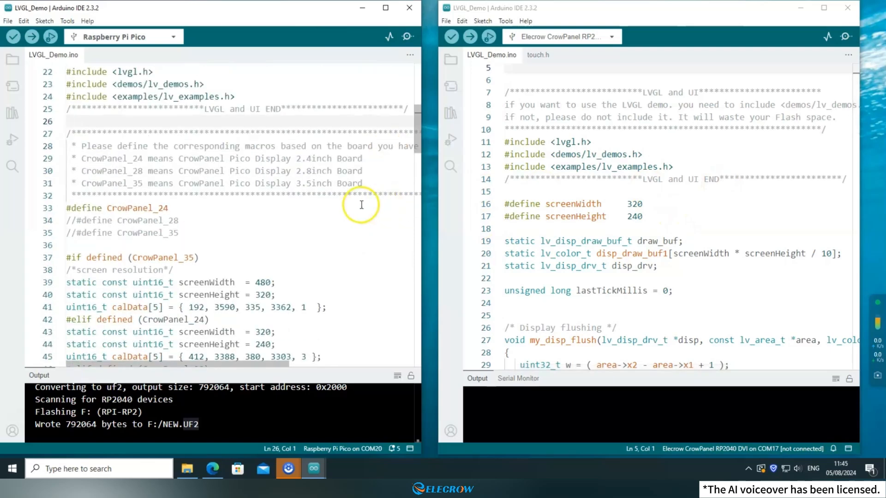
pyautogui.scroll(-3)
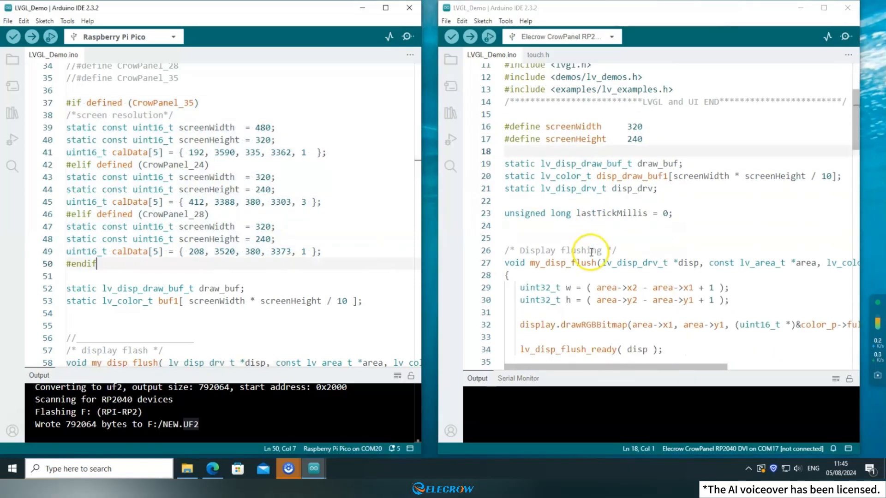
pyautogui.scroll(-3)
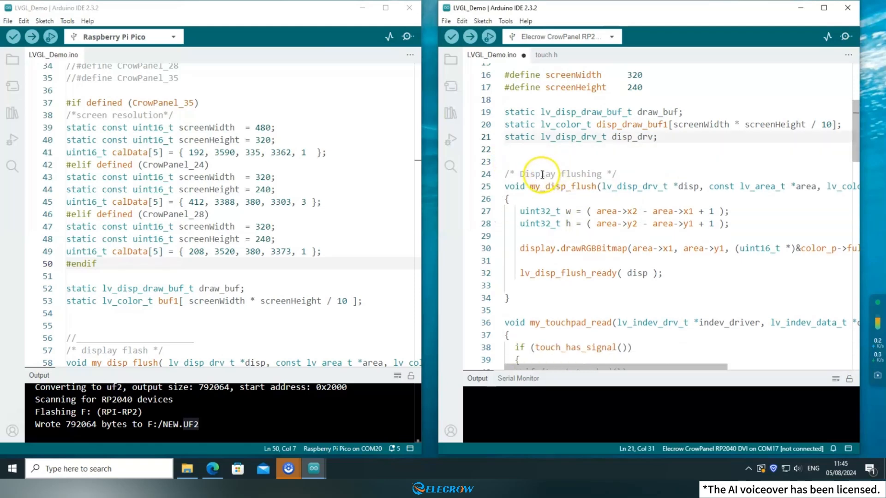
pyautogui.scroll(-3)
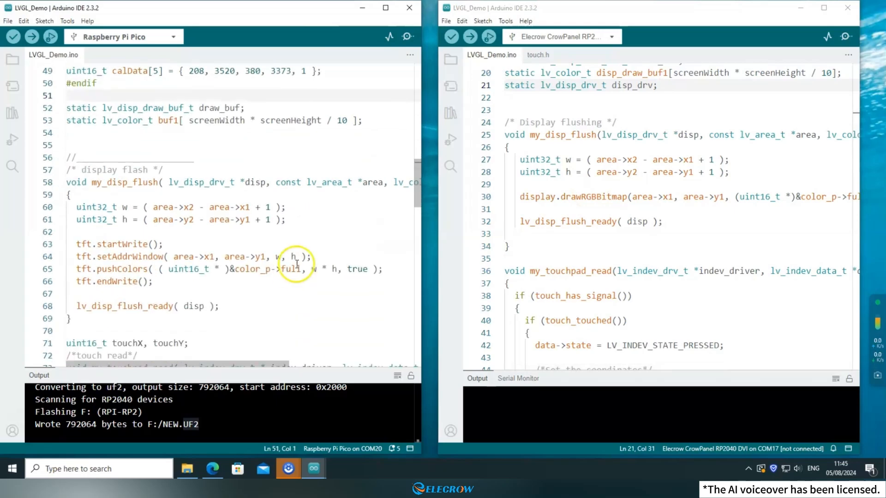
pyautogui.scroll(-3)
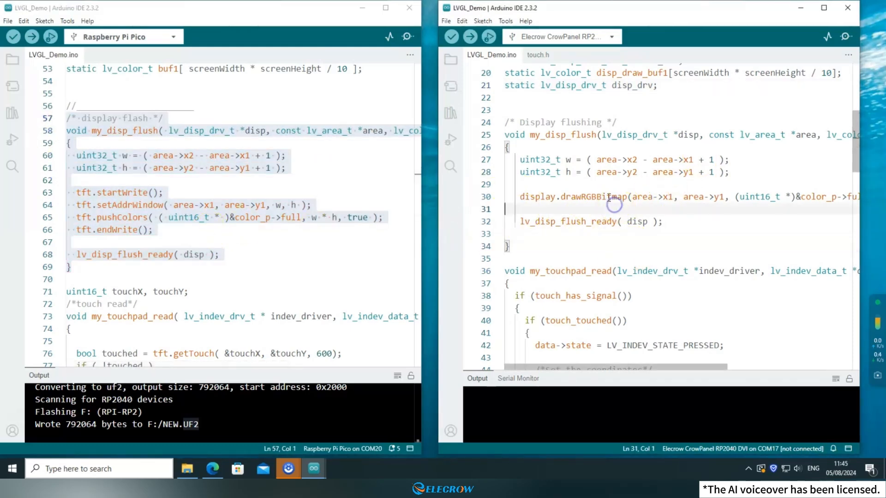
# Highlight the tft drawing calls in my_disp_flush, then clear the highlight.
pyautogui.doubleClick(595, 197)
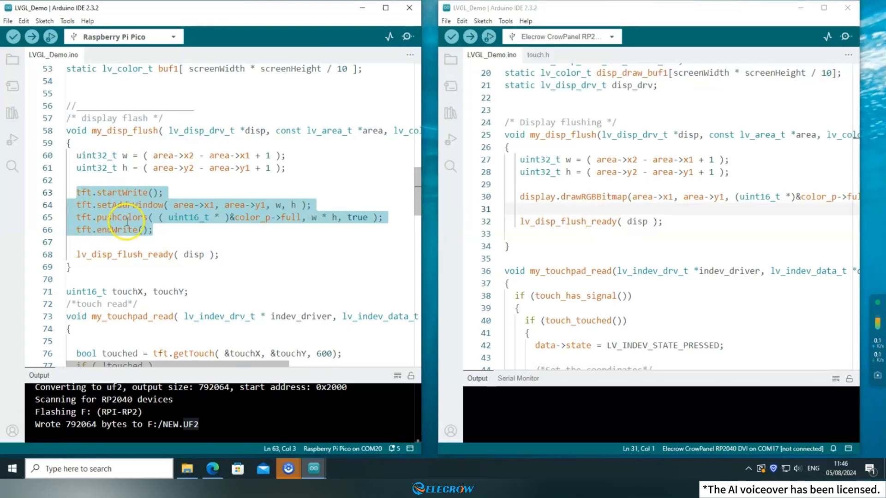
pyautogui.click(346, 220)
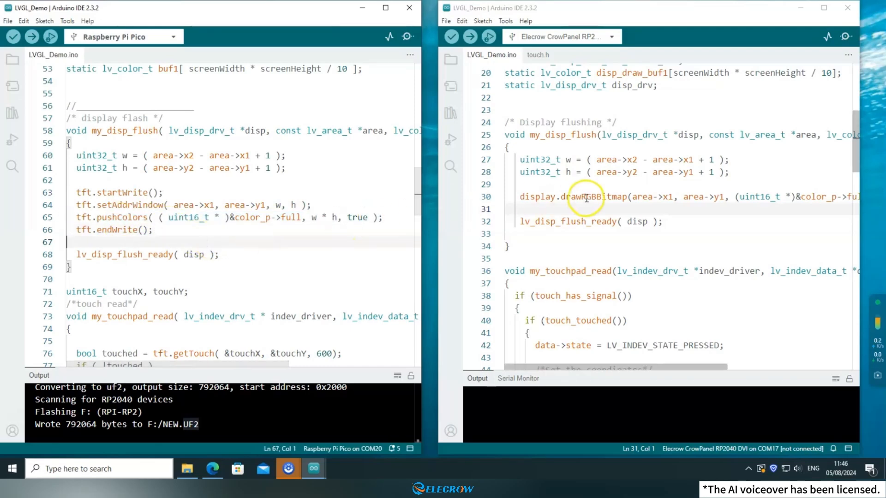
pyautogui.scroll(-3)
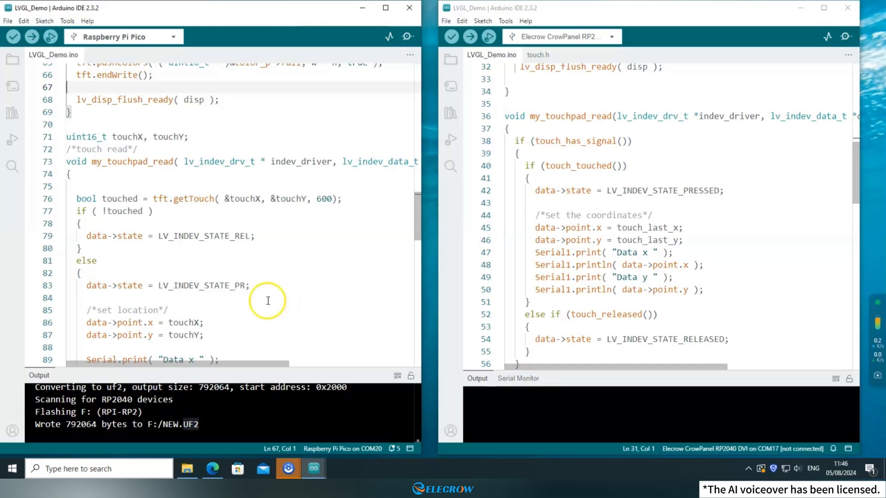
pyautogui.scroll(-3)
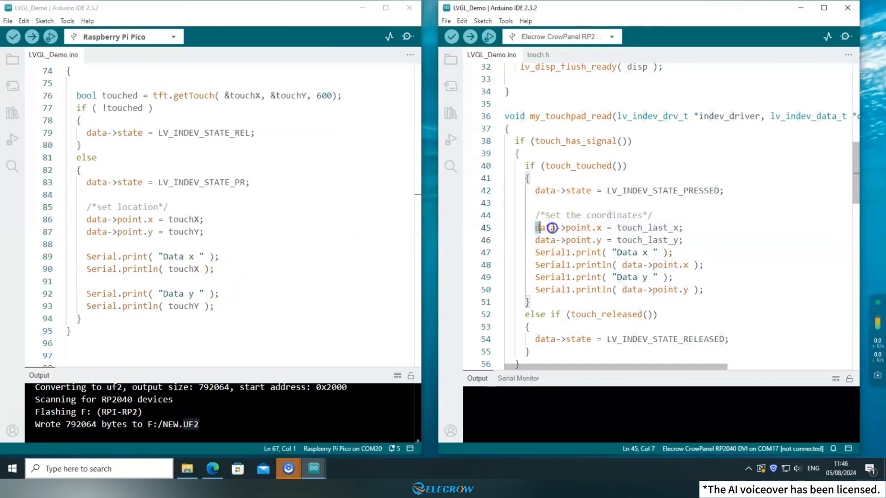
pyautogui.click(674, 302)
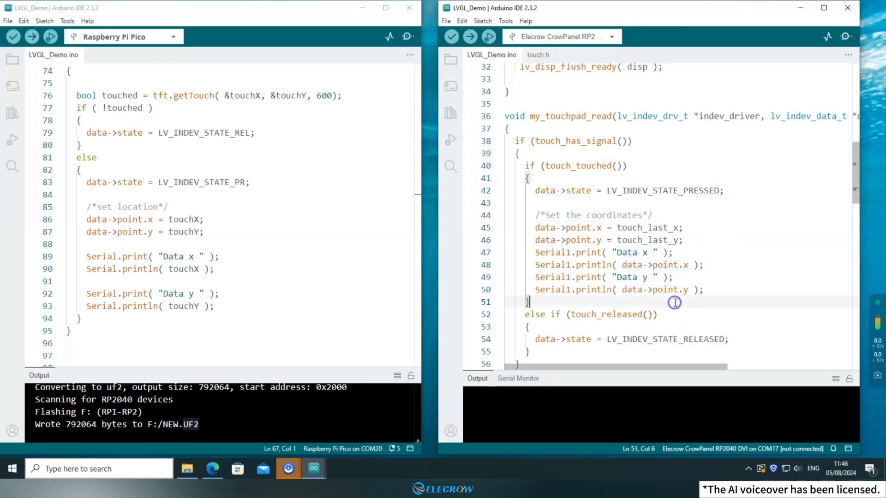
pyautogui.scroll(-3)
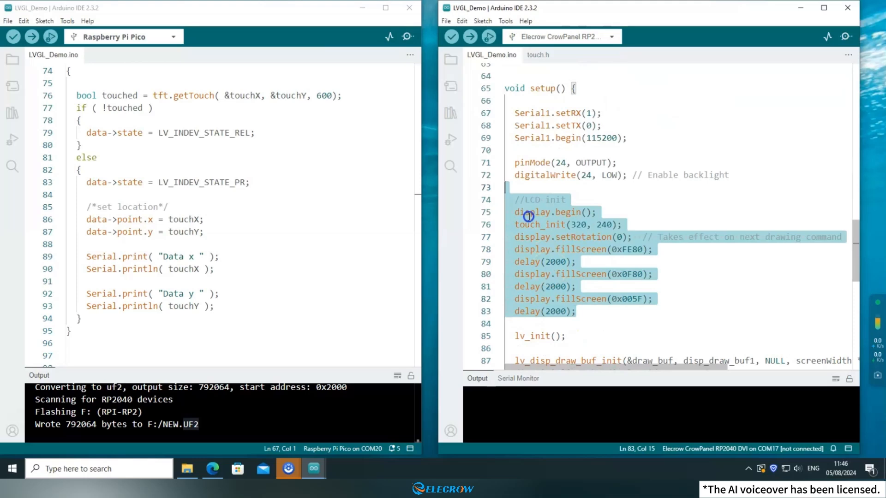
# Delete the extra fillScreen/delay lines 80–83 in setup(), leaving one 0xFE80 fill before lv_init.
pyautogui.scroll(-3)
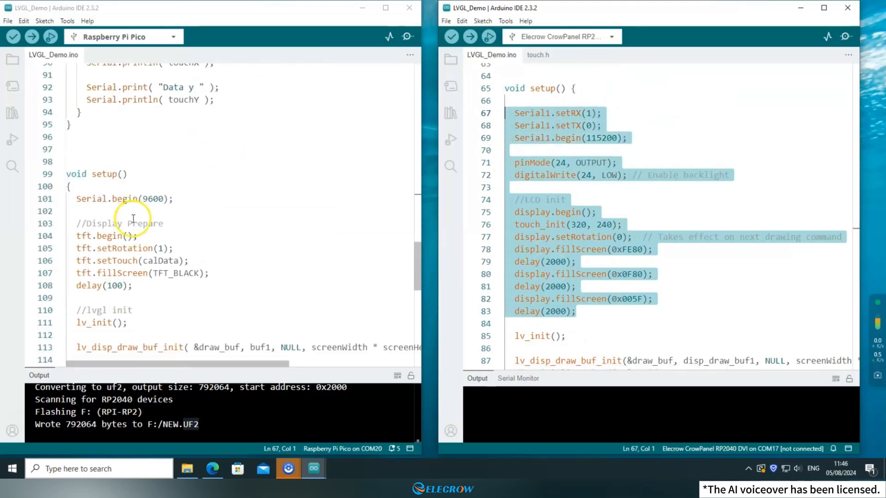
pyautogui.scroll(-3)
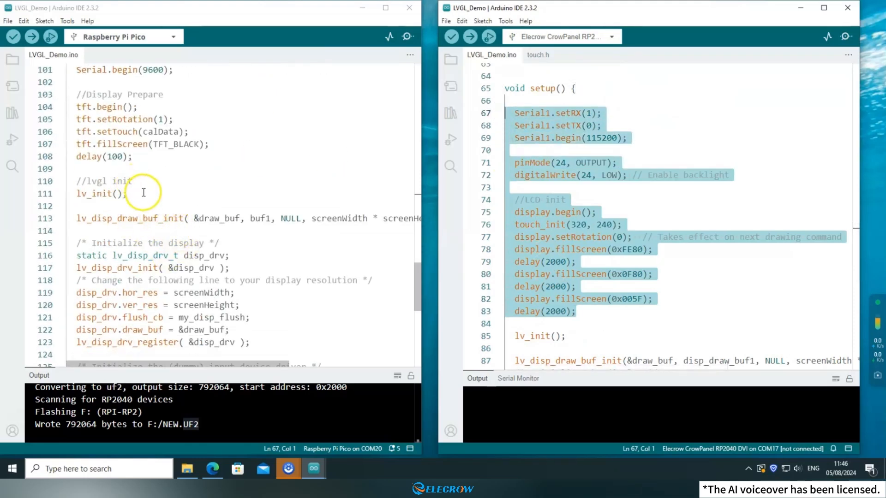
pyautogui.click(55, 99)
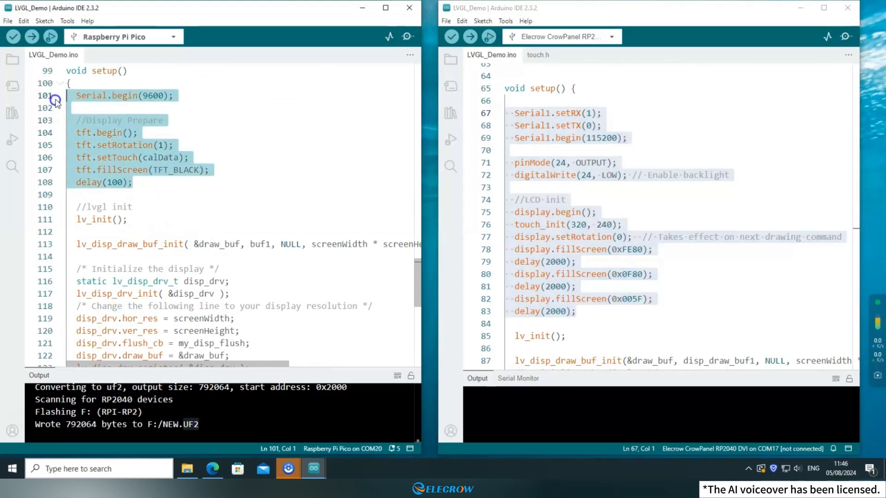
pyautogui.click(574, 311)
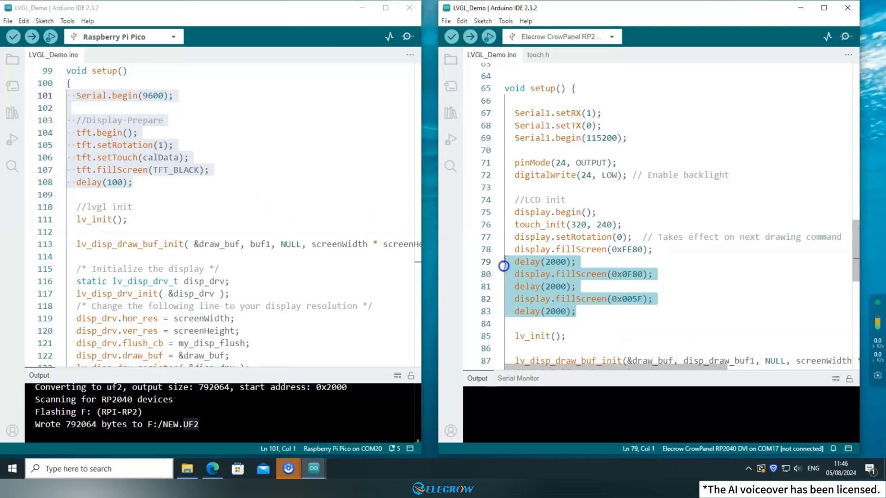
pyautogui.click(514, 274)
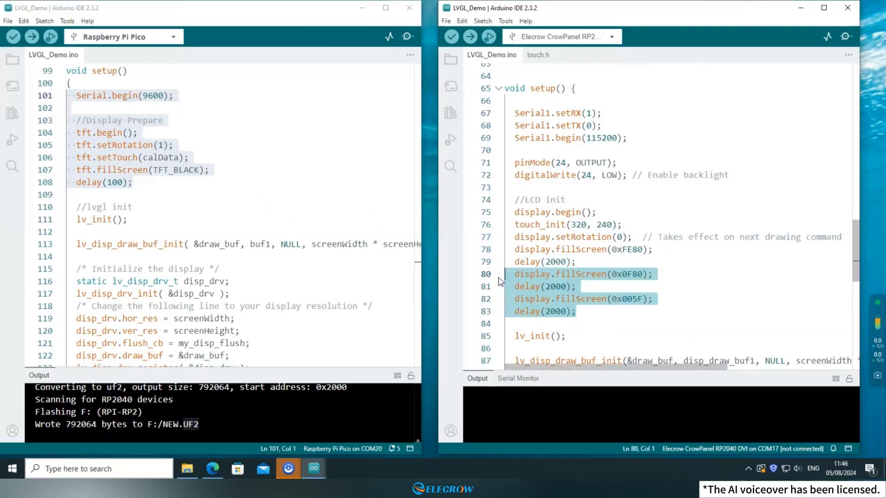
pyautogui.press('Delete')
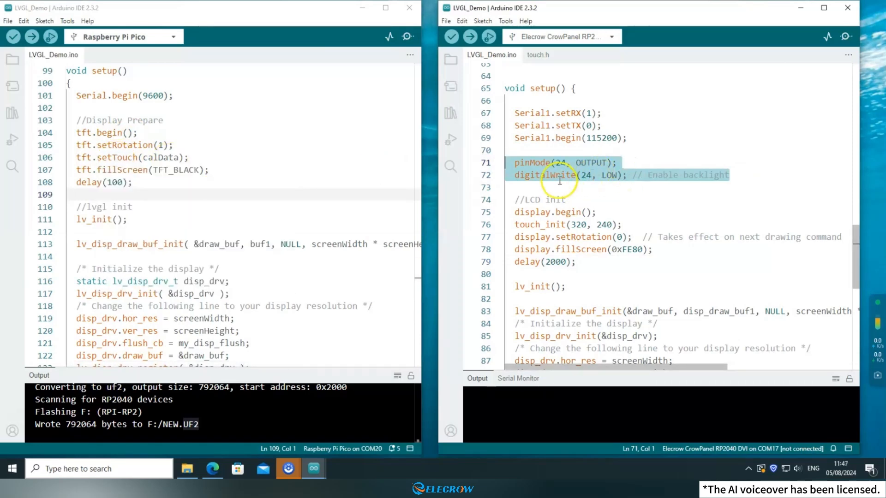
# Highlight the backlight enable lines in the CrowPanel sketch's setup for comparison.
pyautogui.click(554, 187)
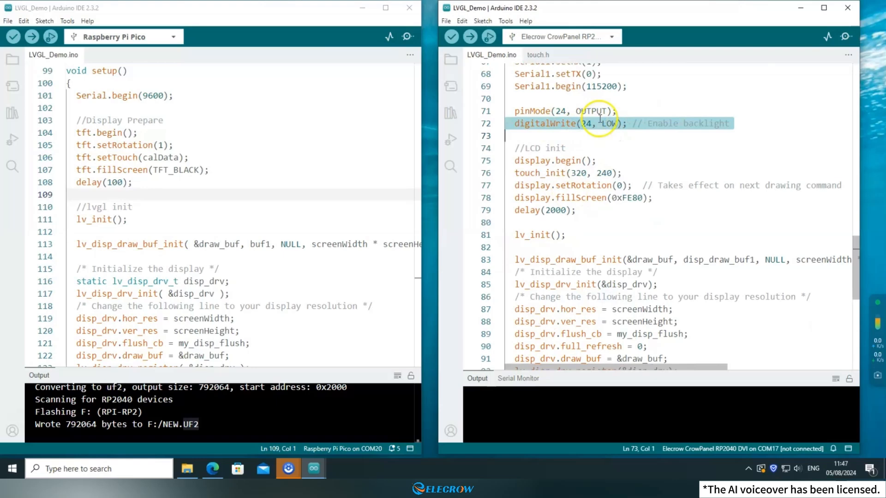
pyautogui.click(584, 148)
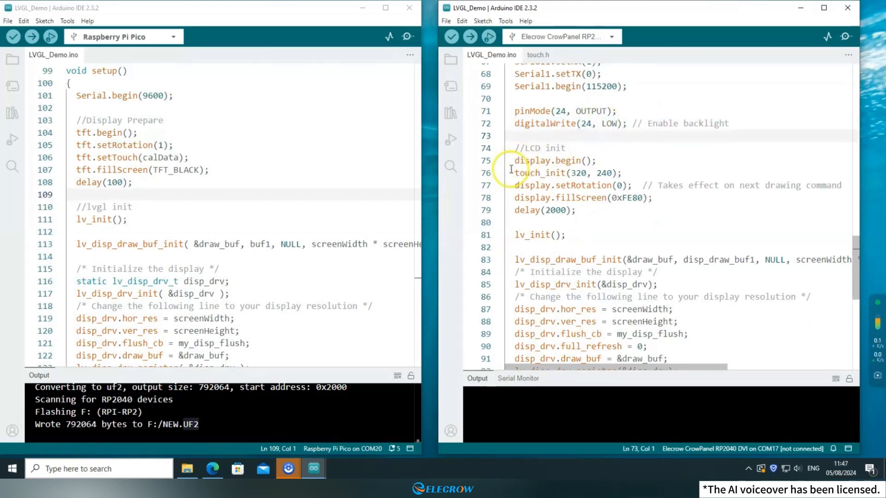
pyautogui.scroll(-3)
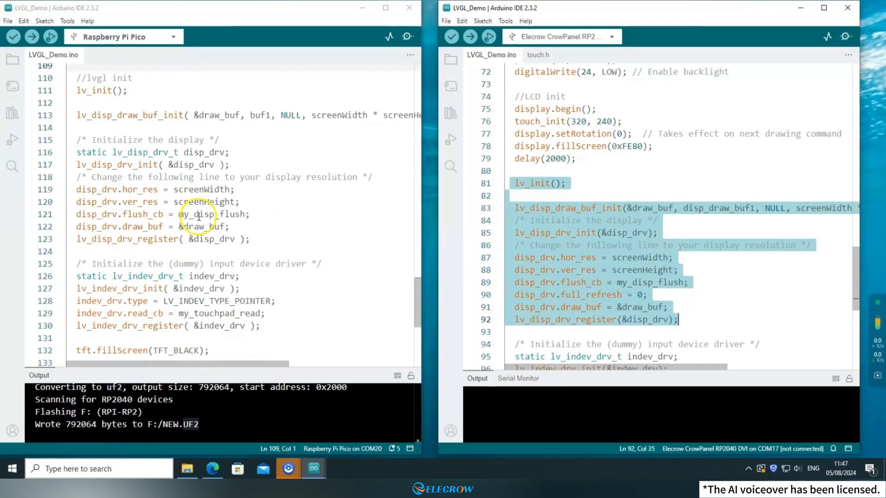
pyautogui.scroll(-3)
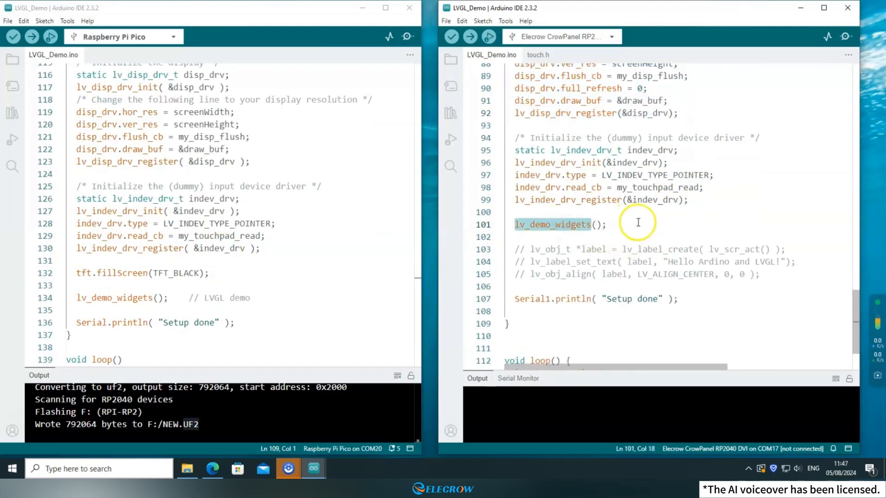
pyautogui.click(113, 298)
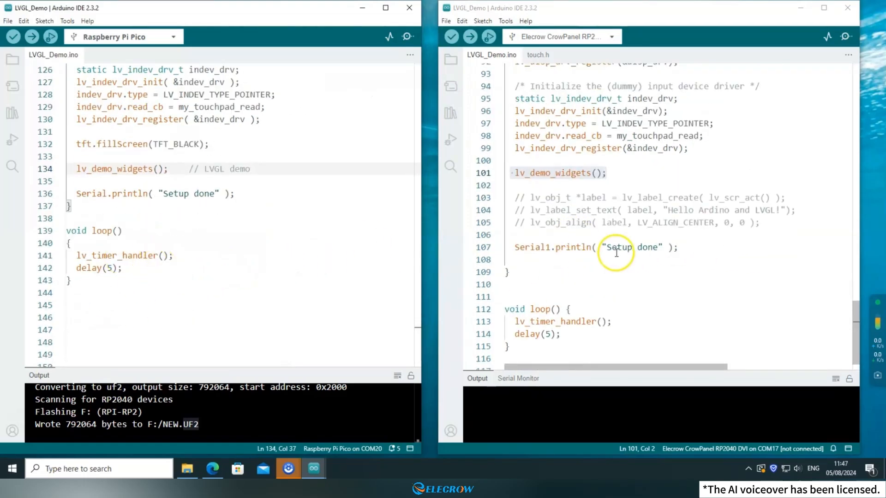
pyautogui.scroll(3)
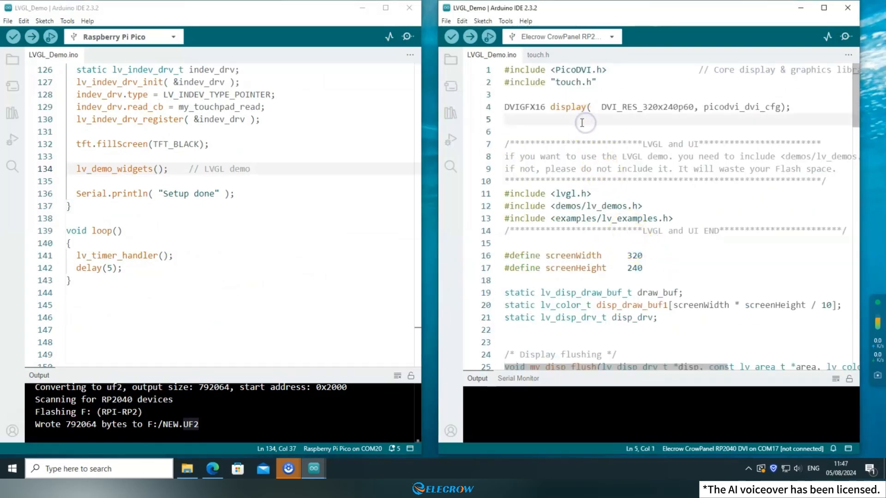
pyautogui.moveTo(588, 9); pyautogui.dragTo(609, 22)
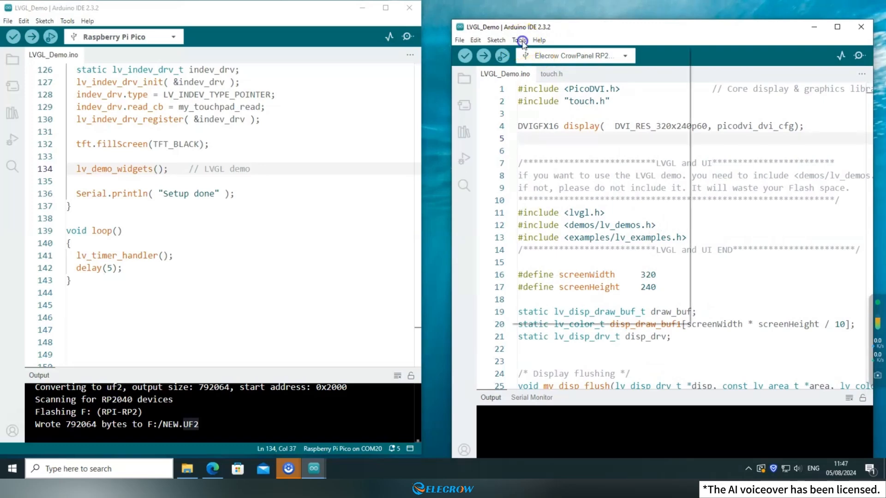
# Select the Elecrow CrowPanel RP2040 DVI board and upload the 4.3-inch sketch.
pyautogui.click(517, 40)
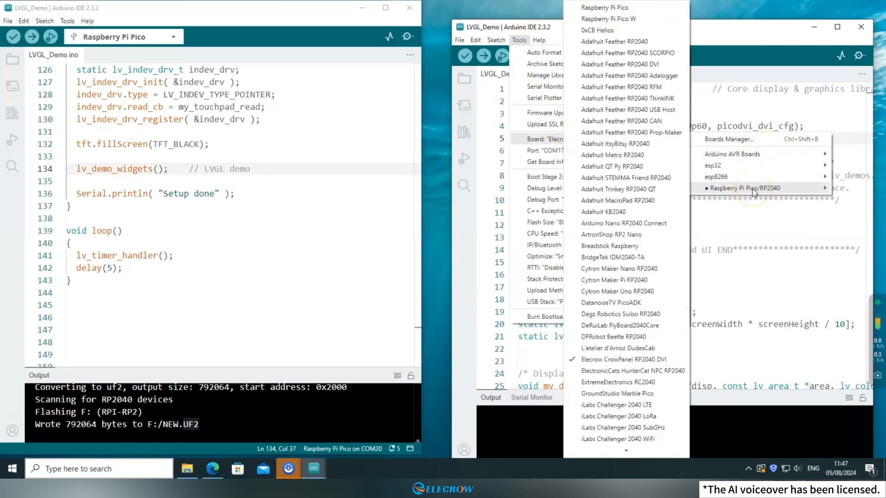
pyautogui.moveTo(667, 364)
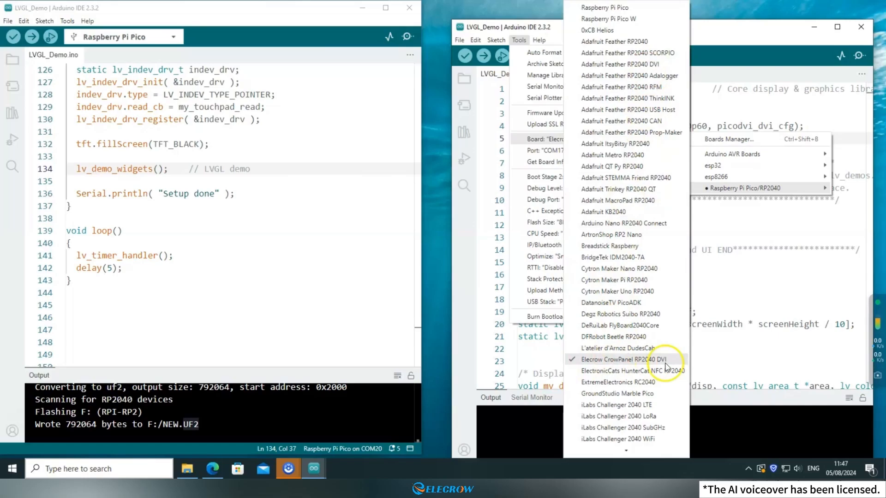
pyautogui.click(623, 359)
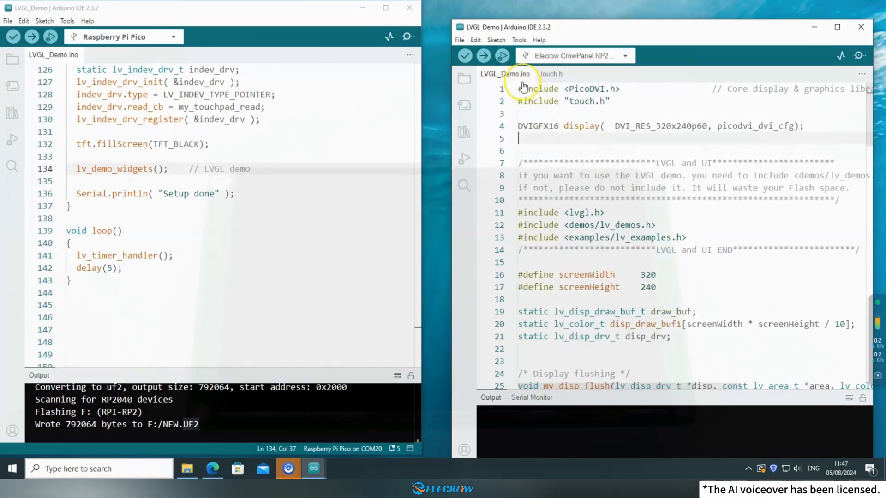
pyautogui.moveTo(505, 74)
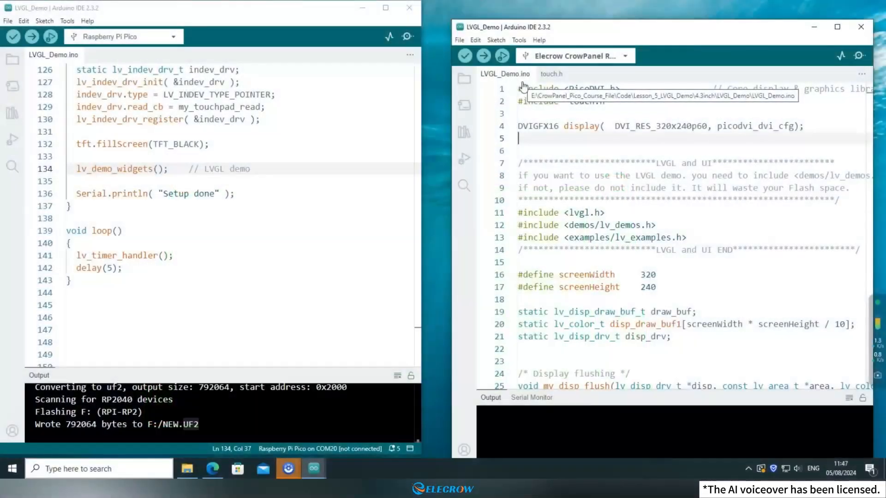
pyautogui.click(518, 40)
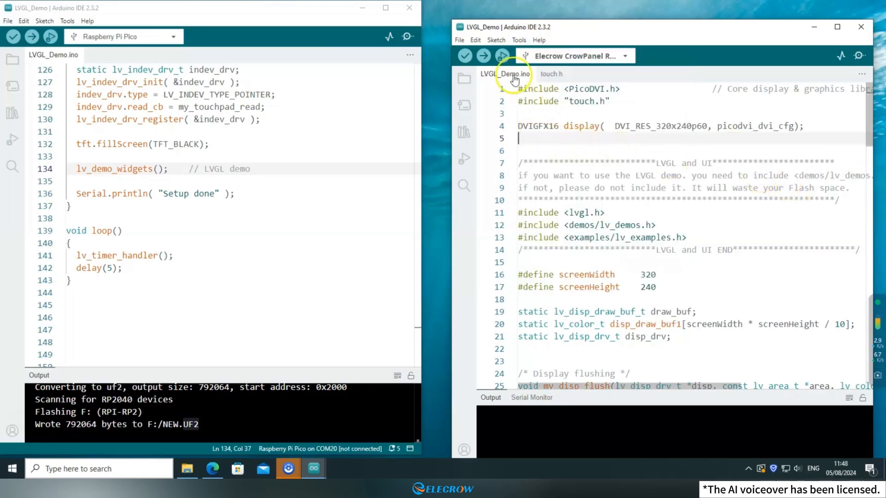
pyautogui.click(484, 56)
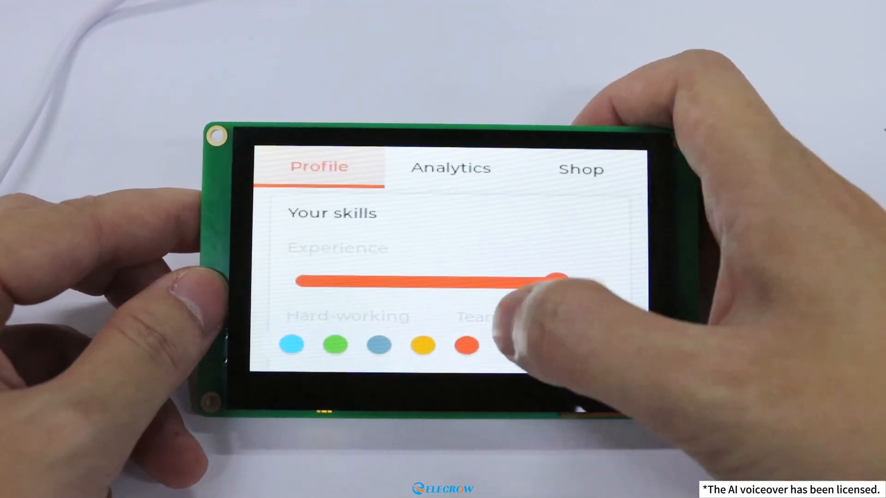
# Switch the running LVGL widgets demo on the CrowPanel to its Analytics page.
pyautogui.click(451, 168)
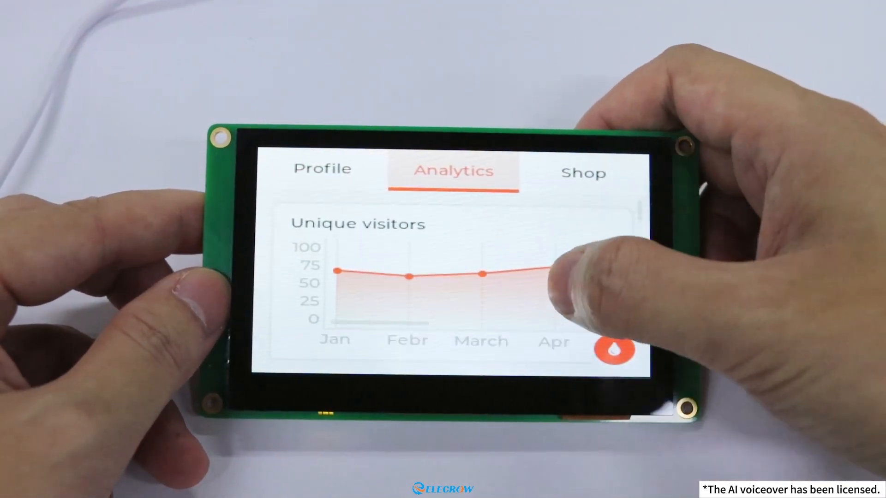